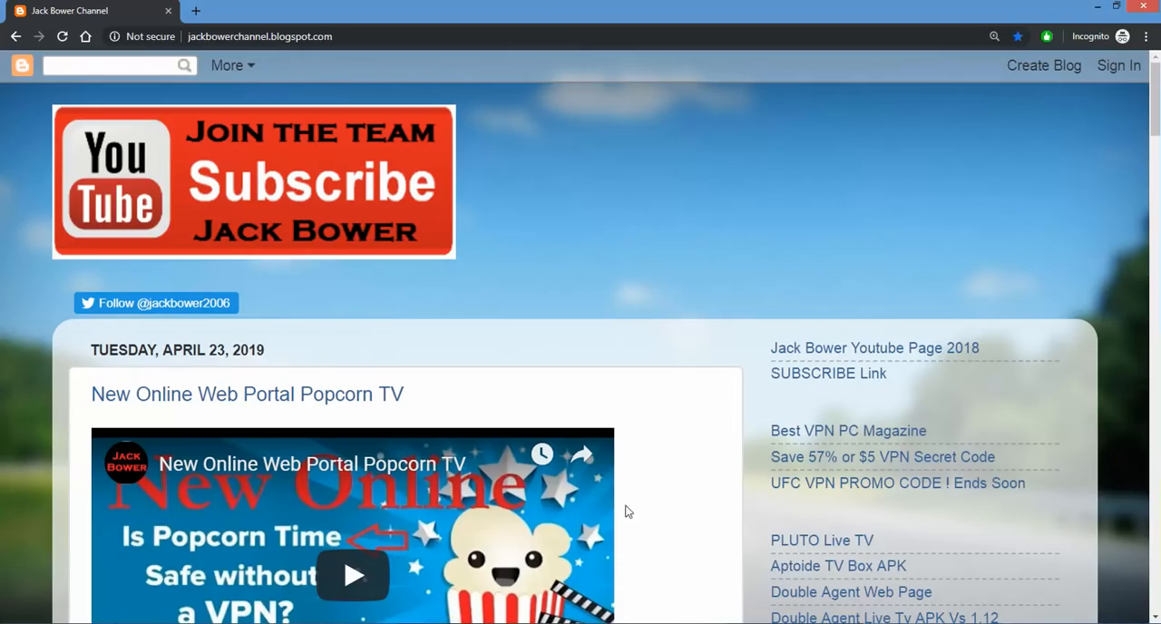
{"action": "mouse_move", "coordinate": [1037, 503]}
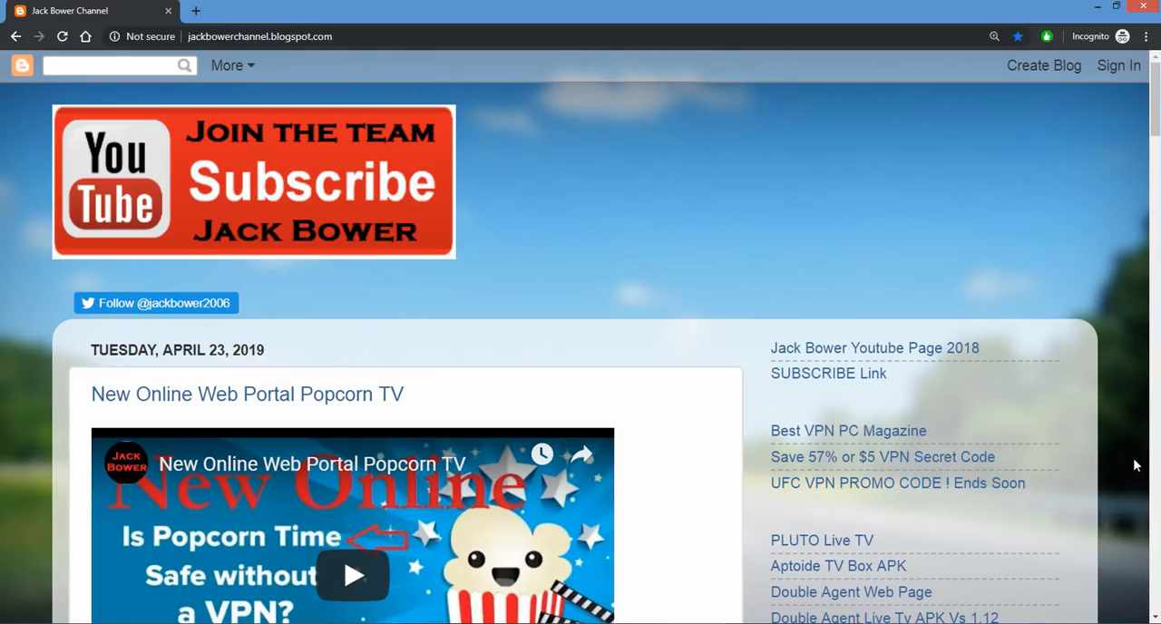
Step: Open the Best VPN PC Magazine page and scroll through its VPN chart and app list
{"action": "scroll", "scroll_direction": "down", "scroll_amount": 3}
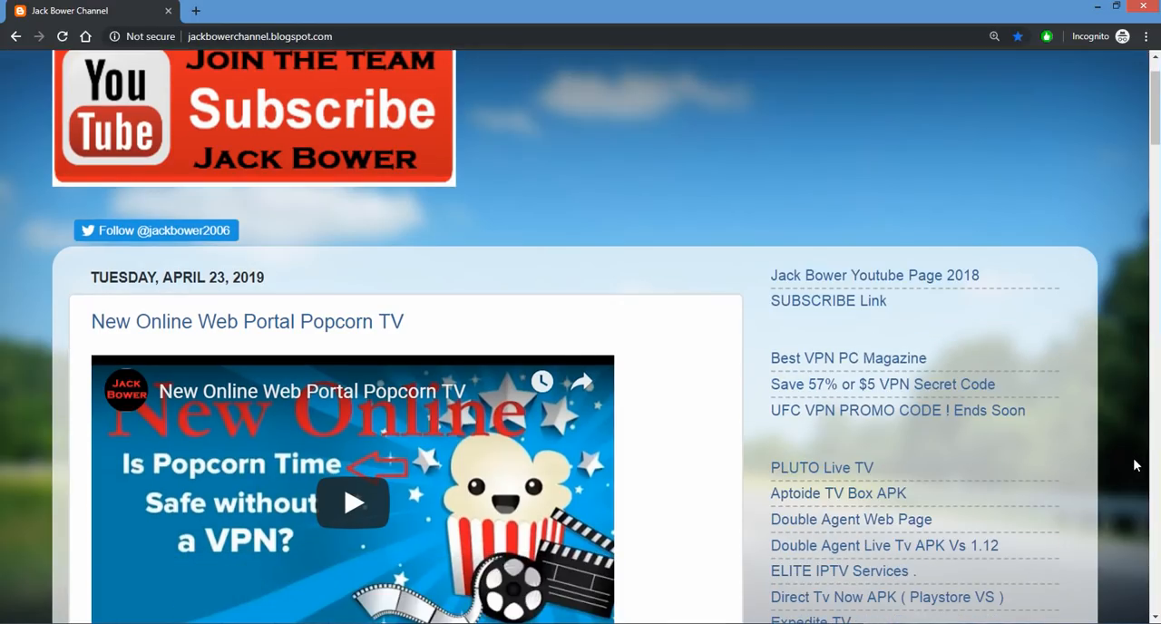
{"action": "mouse_move", "coordinate": [218, 236]}
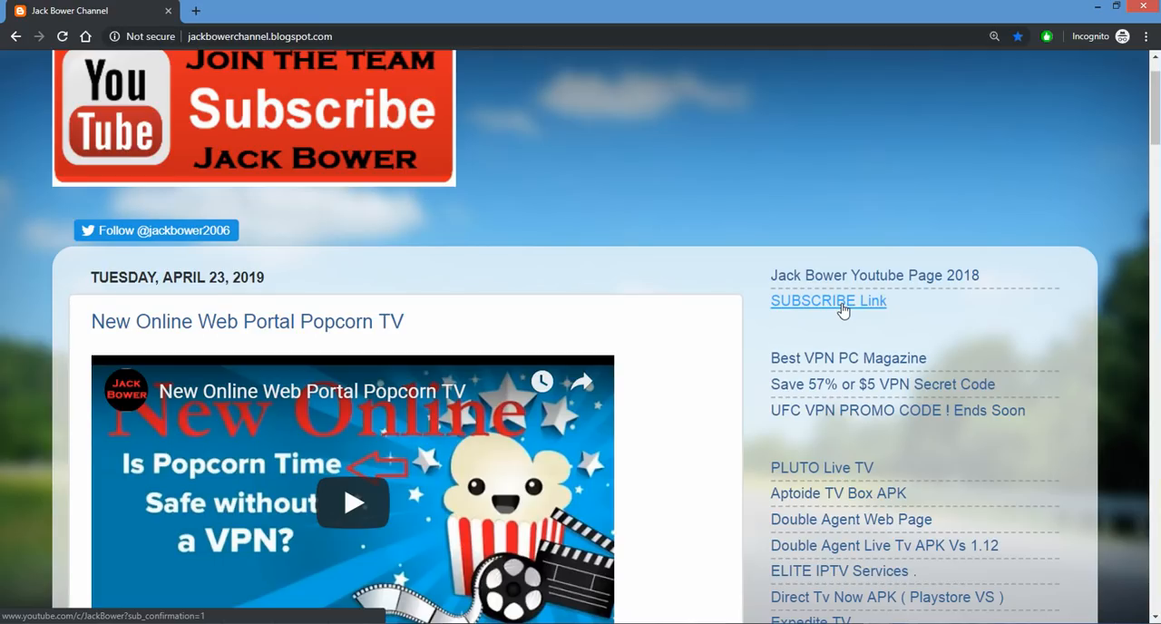
{"action": "mouse_move", "coordinate": [868, 304]}
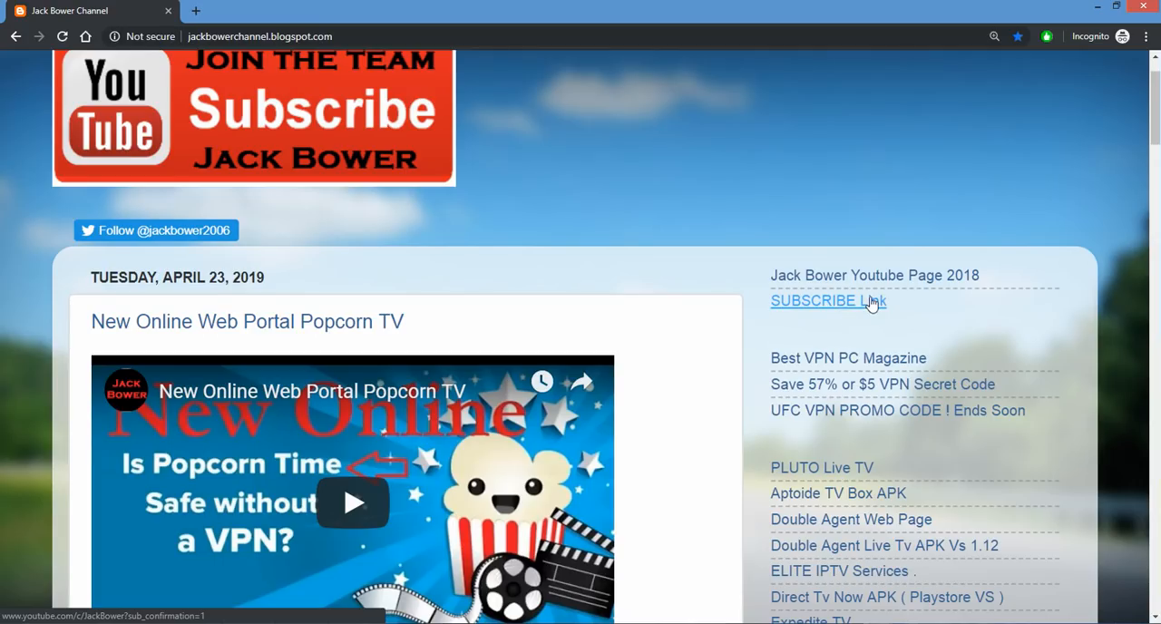
{"action": "mouse_move", "coordinate": [893, 346]}
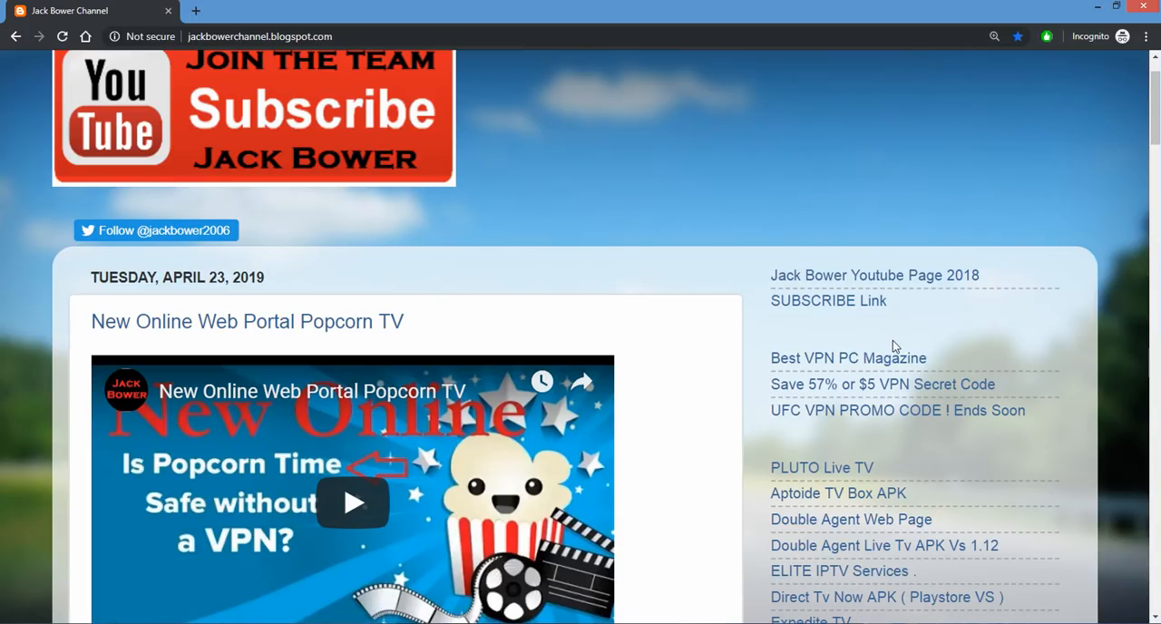
{"action": "mouse_move", "coordinate": [832, 367]}
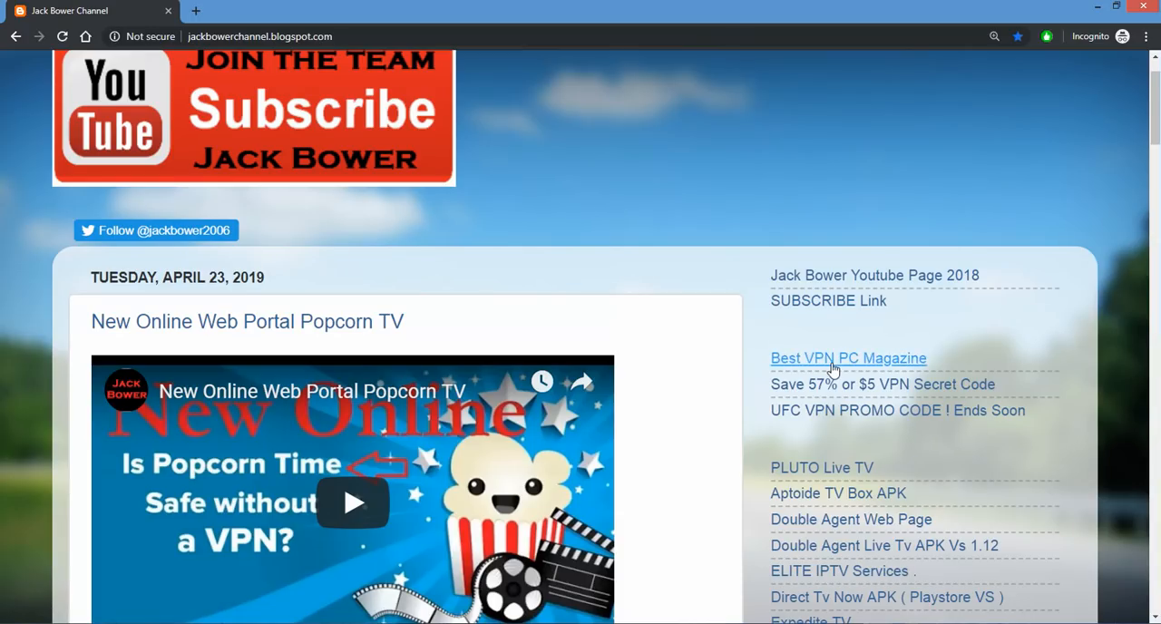
{"action": "mouse_move", "coordinate": [847, 359]}
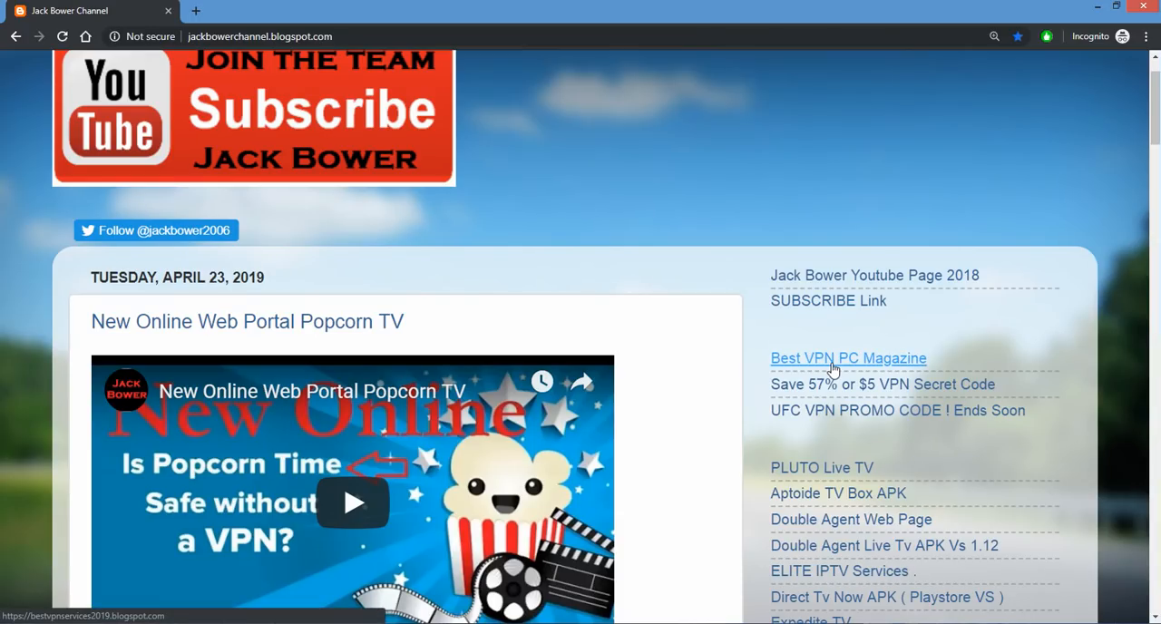
{"action": "mouse_move", "coordinate": [635, 161]}
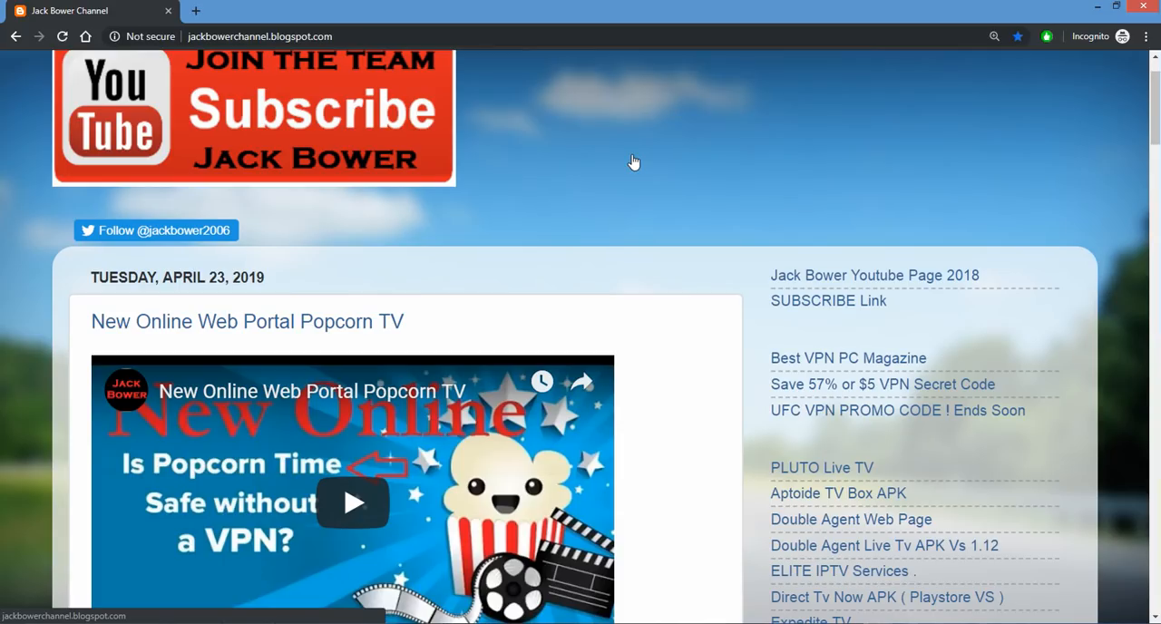
{"action": "mouse_move", "coordinate": [765, 293]}
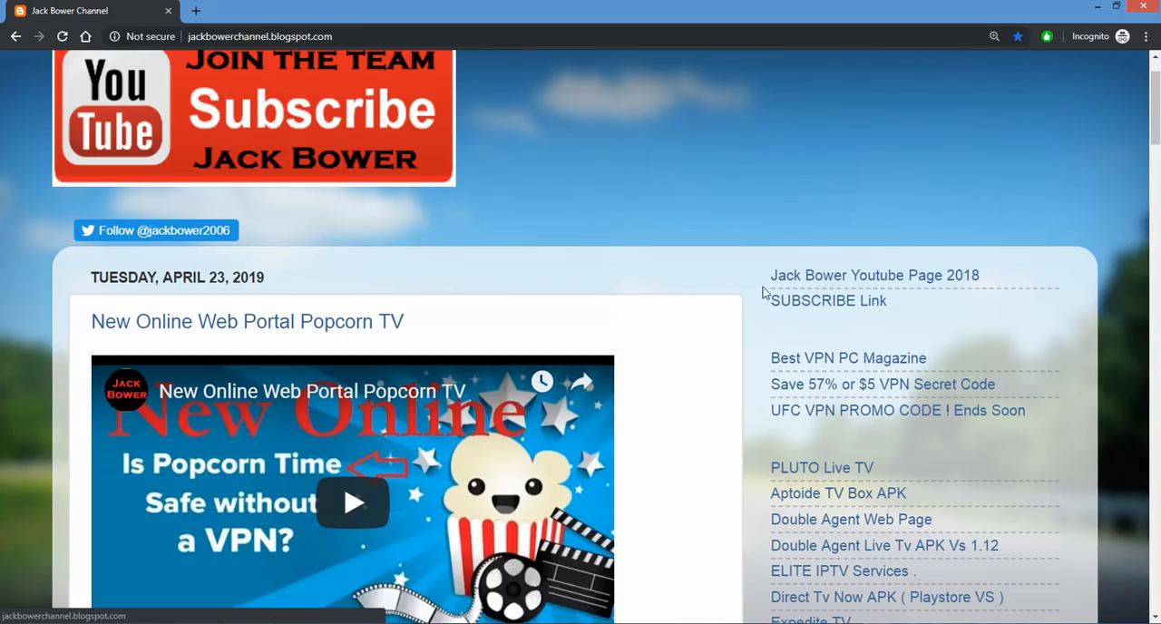
{"action": "mouse_move", "coordinate": [848, 357]}
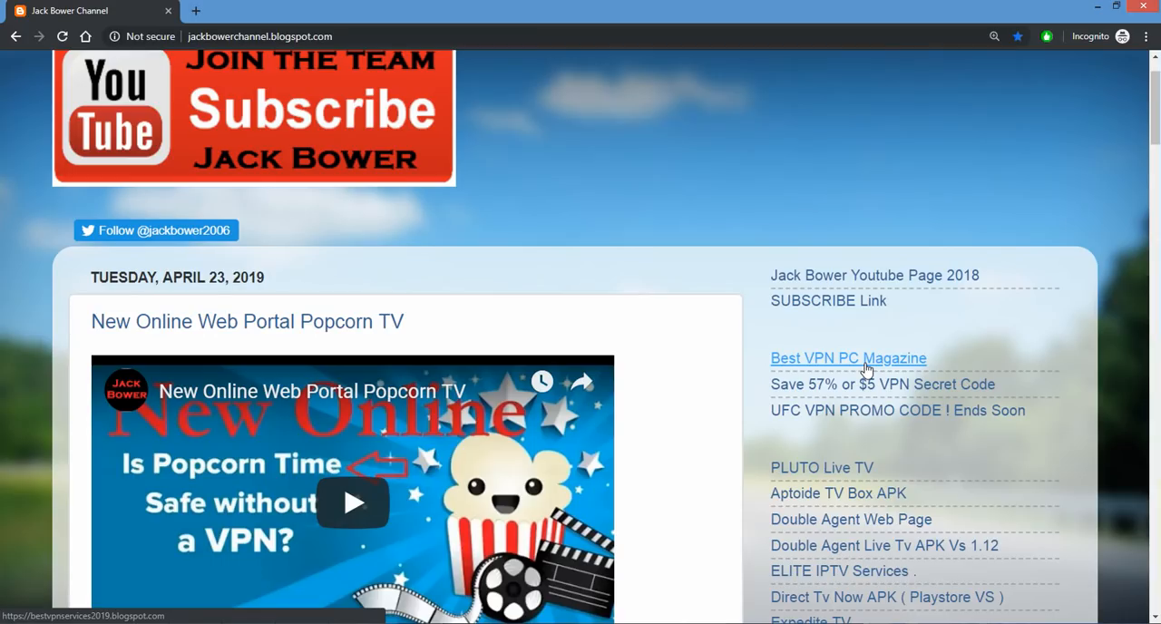
{"action": "mouse_move", "coordinate": [862, 367]}
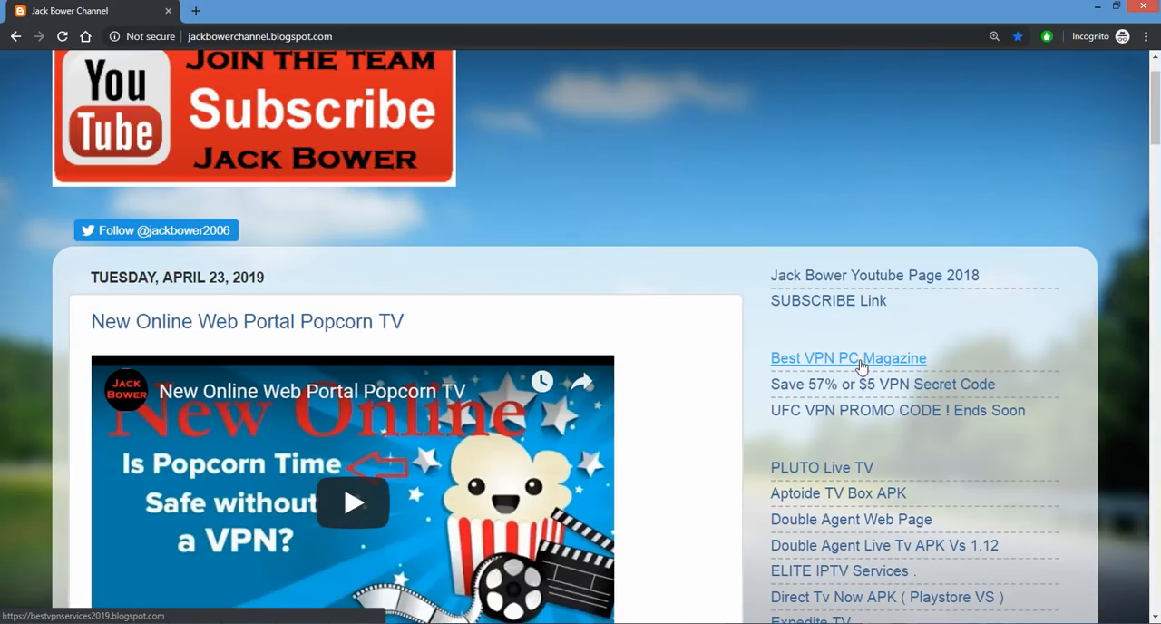
{"action": "left_click", "coordinate": [848, 357]}
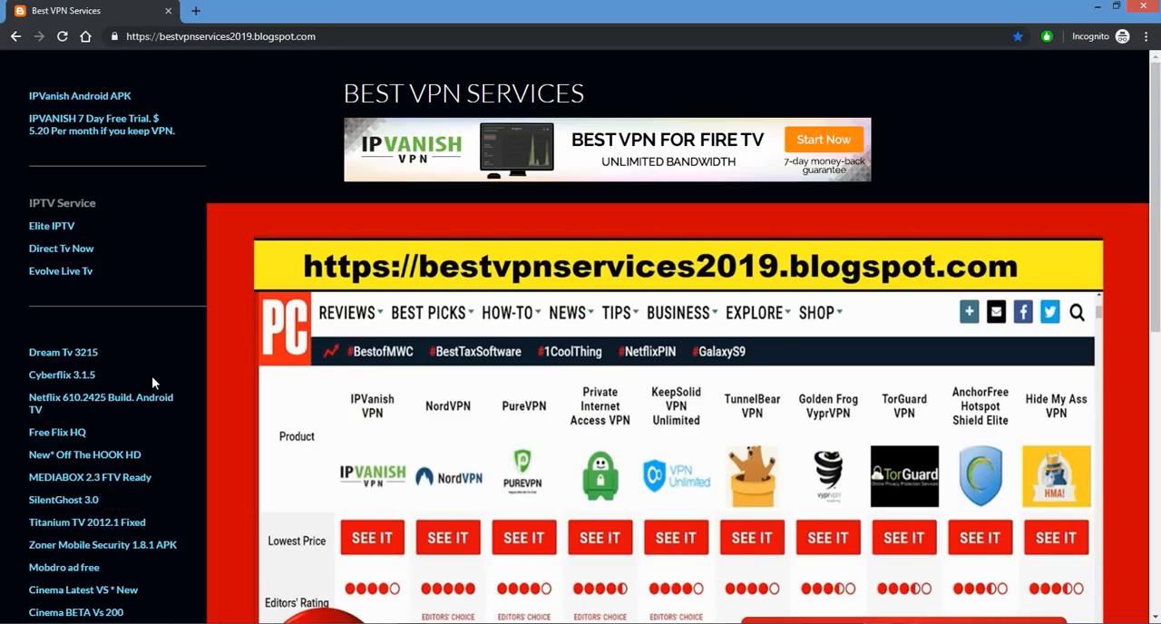
{"action": "mouse_move", "coordinate": [131, 445]}
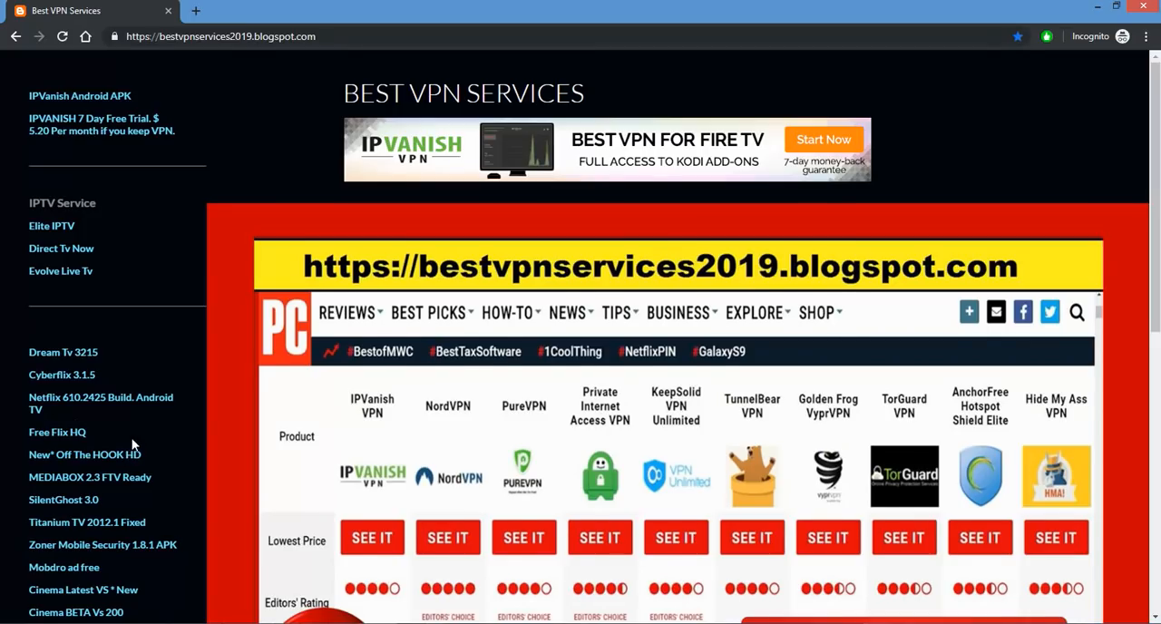
{"action": "scroll", "scroll_direction": "down", "scroll_amount": 3}
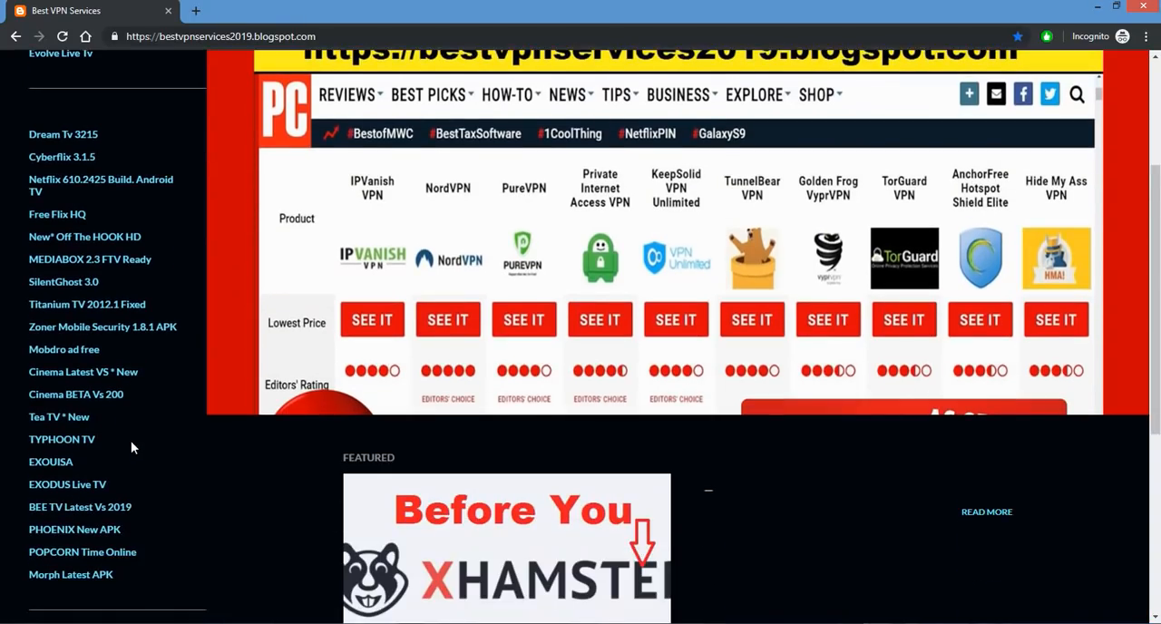
{"action": "scroll", "scroll_direction": "up", "scroll_amount": 3}
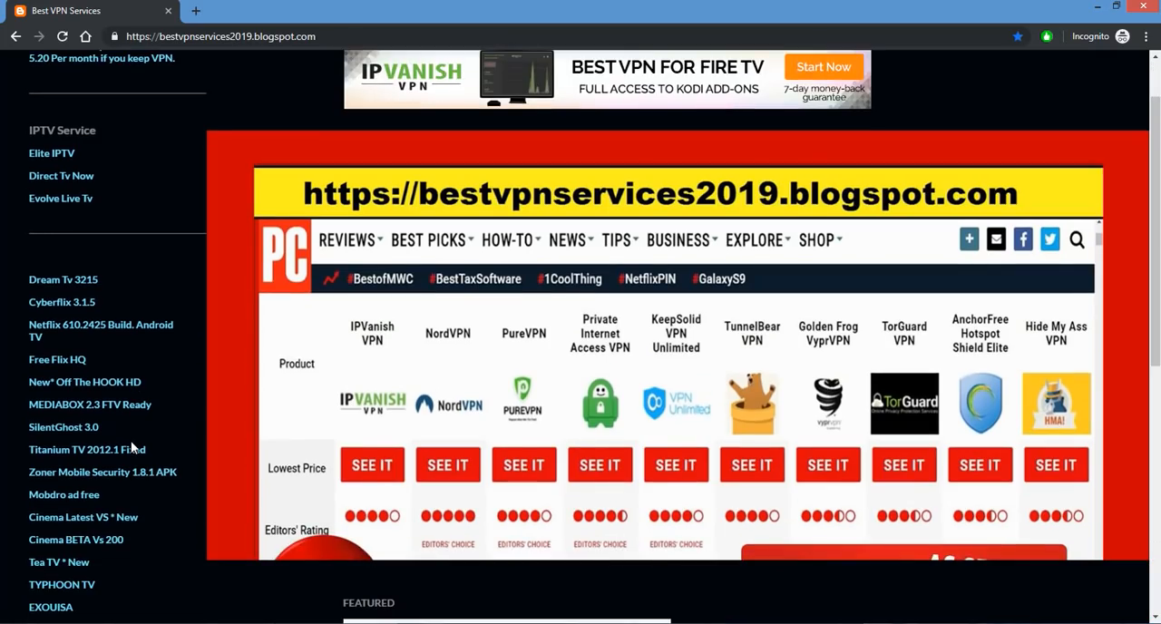
{"action": "scroll", "scroll_direction": "down", "scroll_amount": 3}
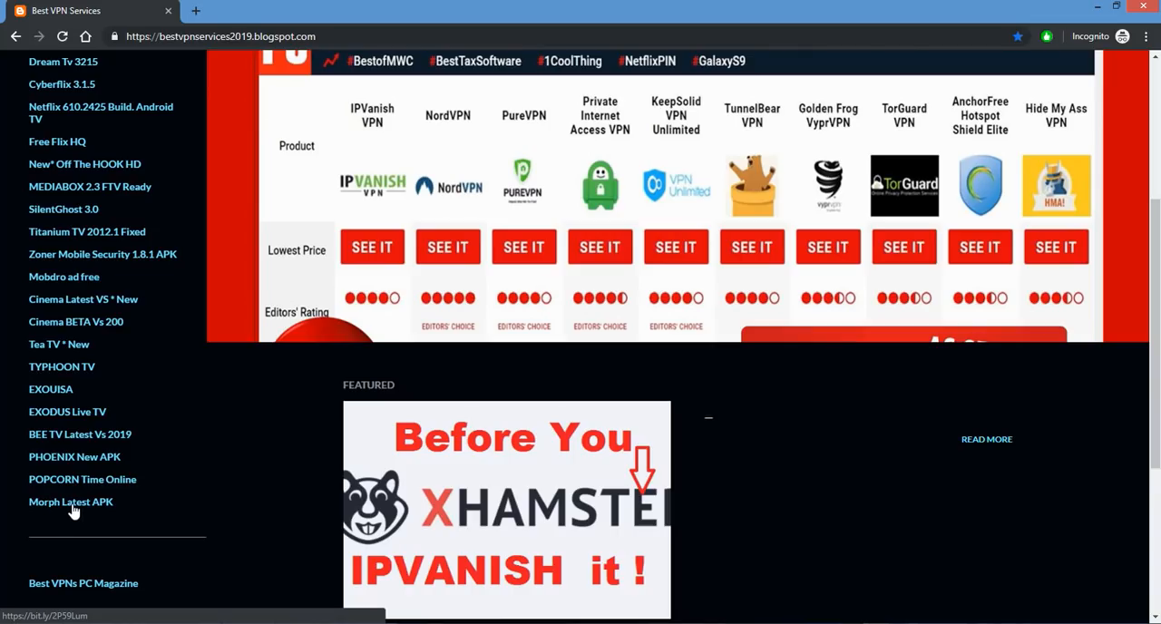
{"action": "mouse_move", "coordinate": [318, 291]}
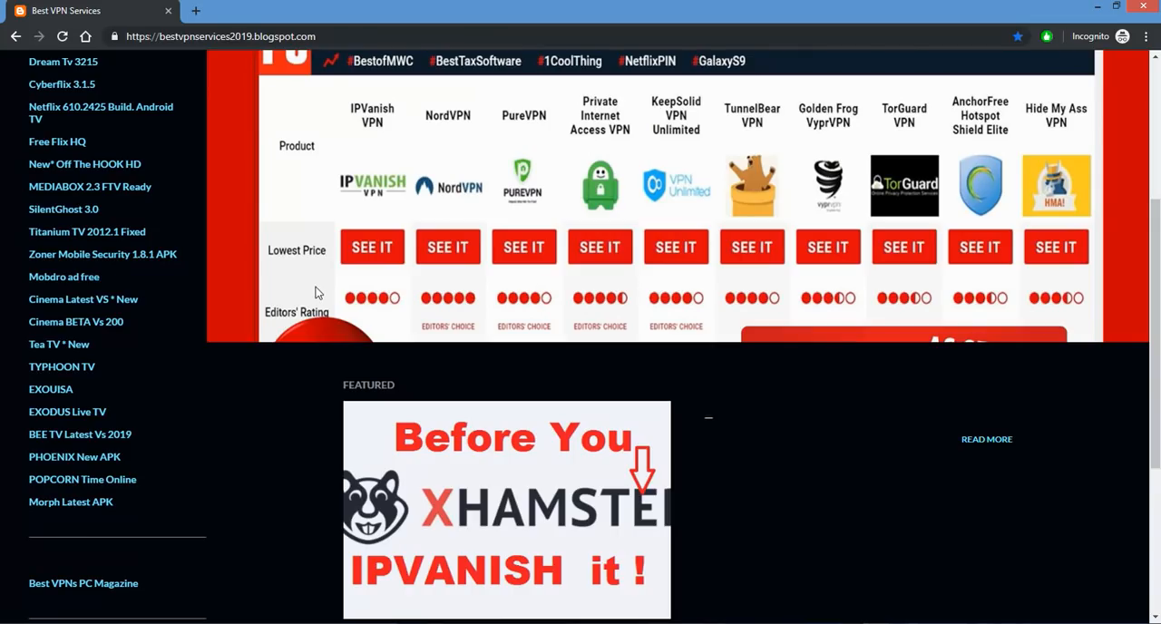
{"action": "scroll", "scroll_direction": "up", "scroll_amount": 3}
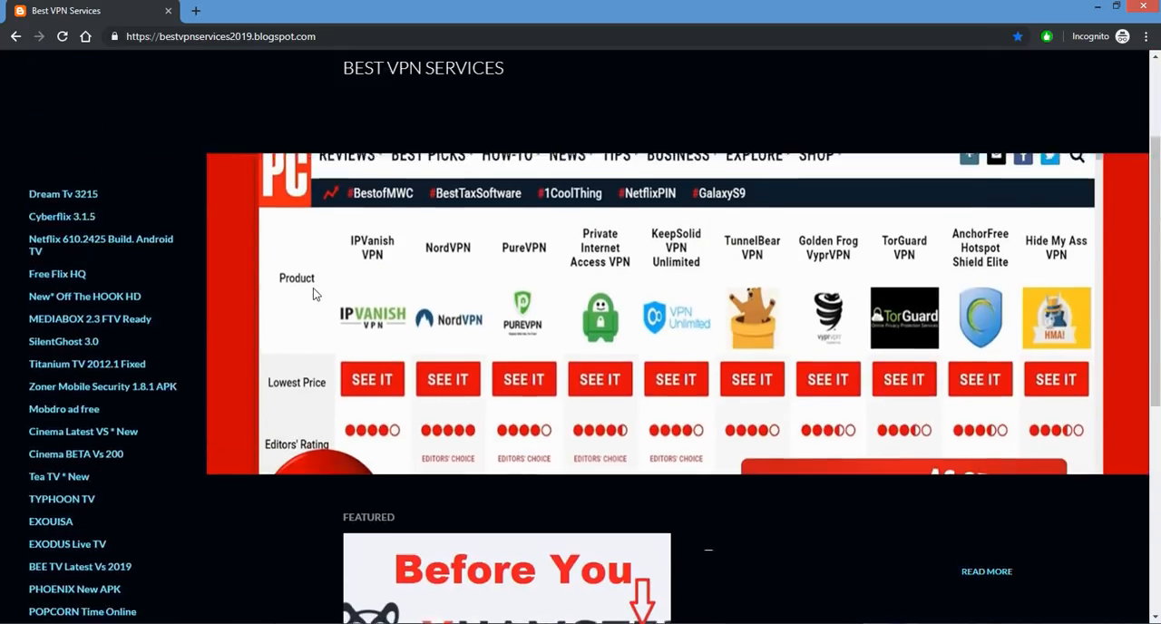
{"action": "scroll", "scroll_direction": "up", "scroll_amount": 3}
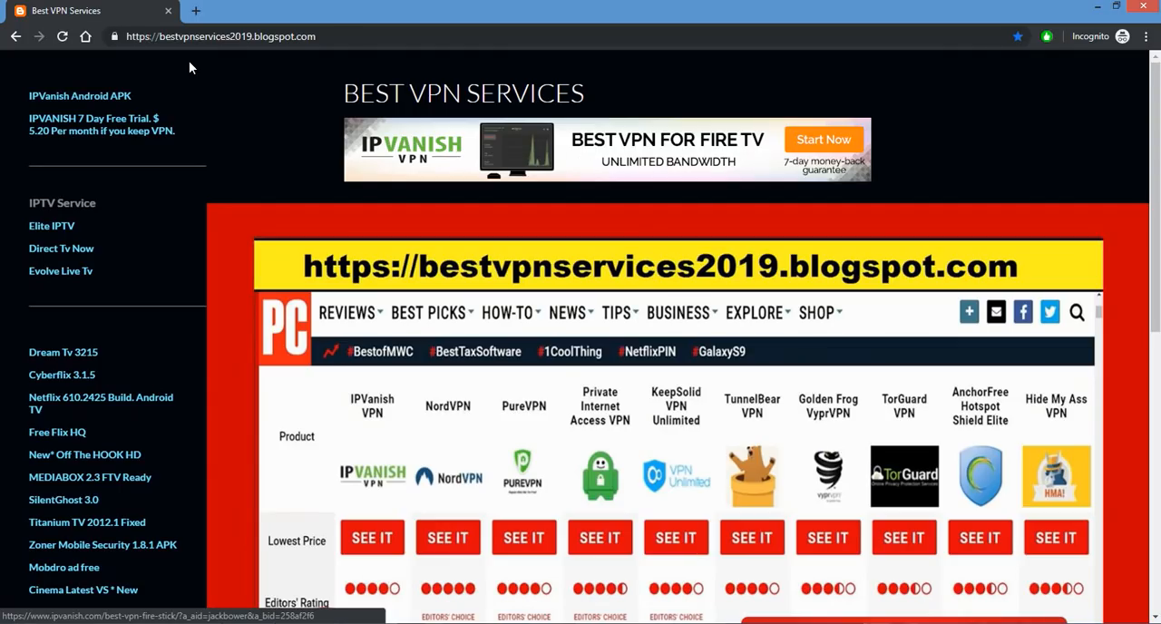
{"action": "mouse_move", "coordinate": [16, 36]}
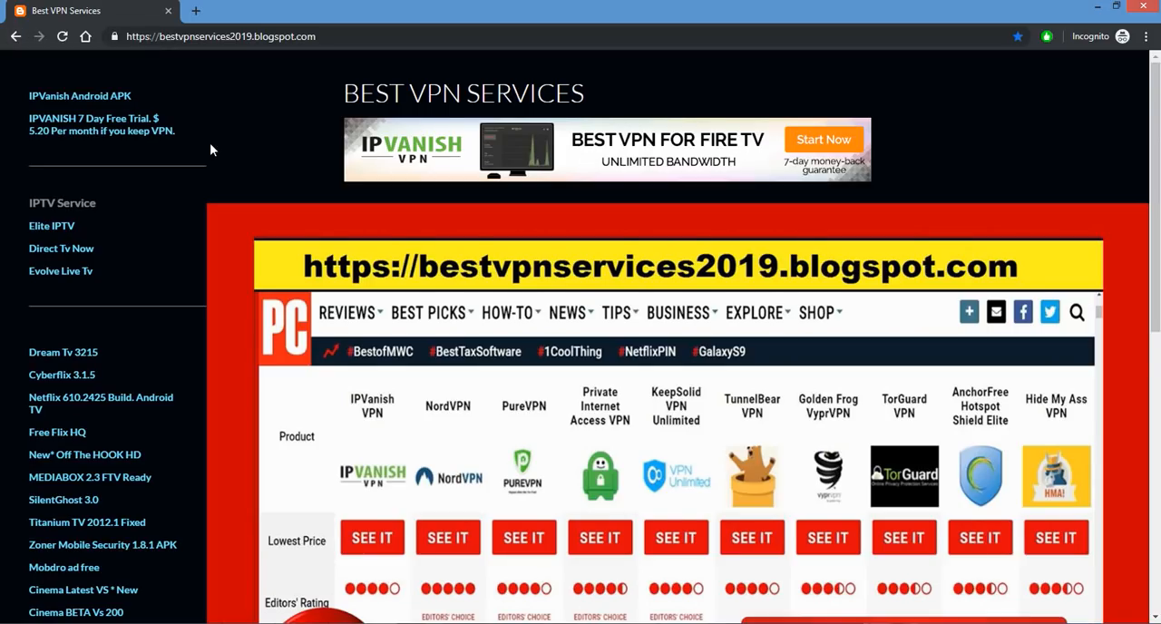
{"action": "scroll", "scroll_direction": "down", "scroll_amount": 3}
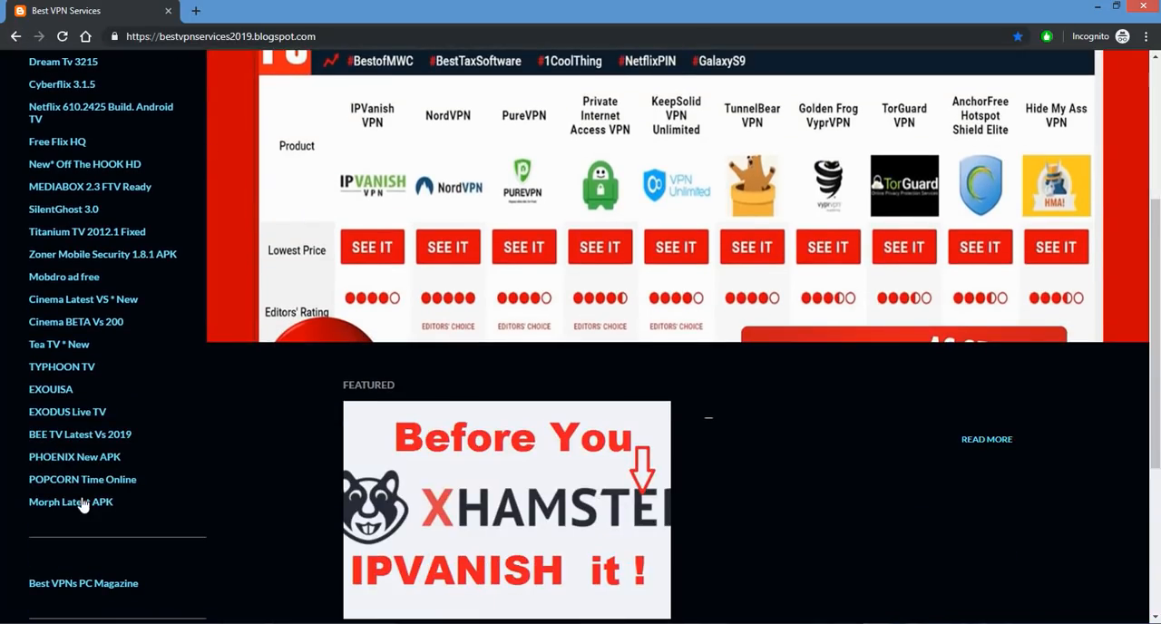
Step: Download the 26.8 MB Morph-TV_Latest APK via the 'Morph Latest APK' sidebar link
{"action": "left_click", "coordinate": [71, 501]}
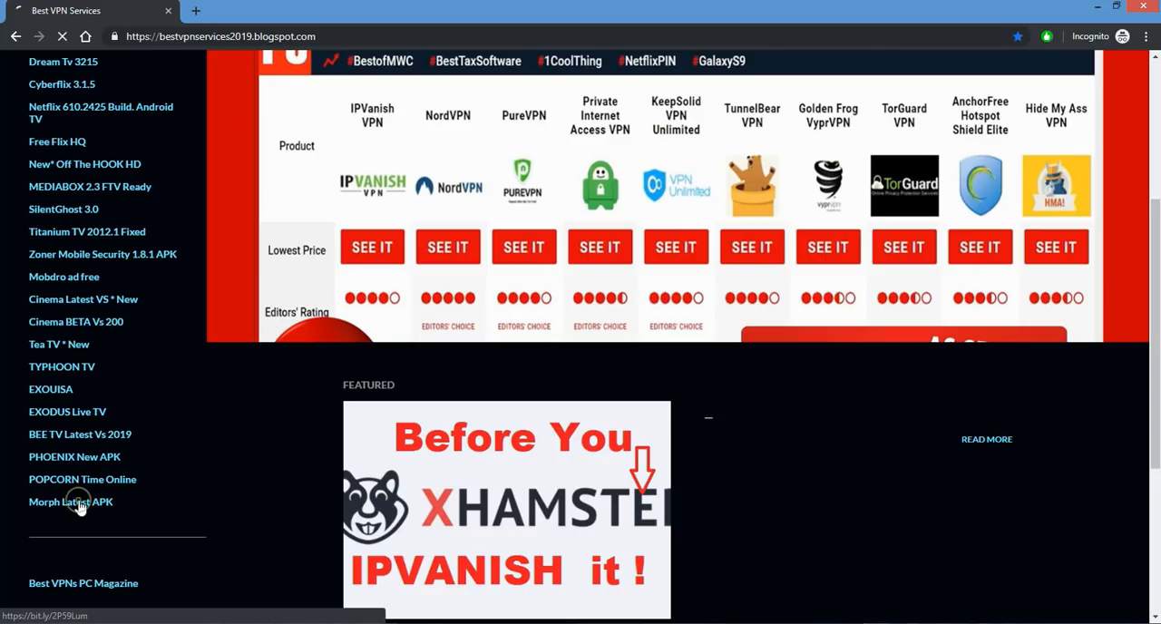
{"action": "left_click", "coordinate": [70, 501]}
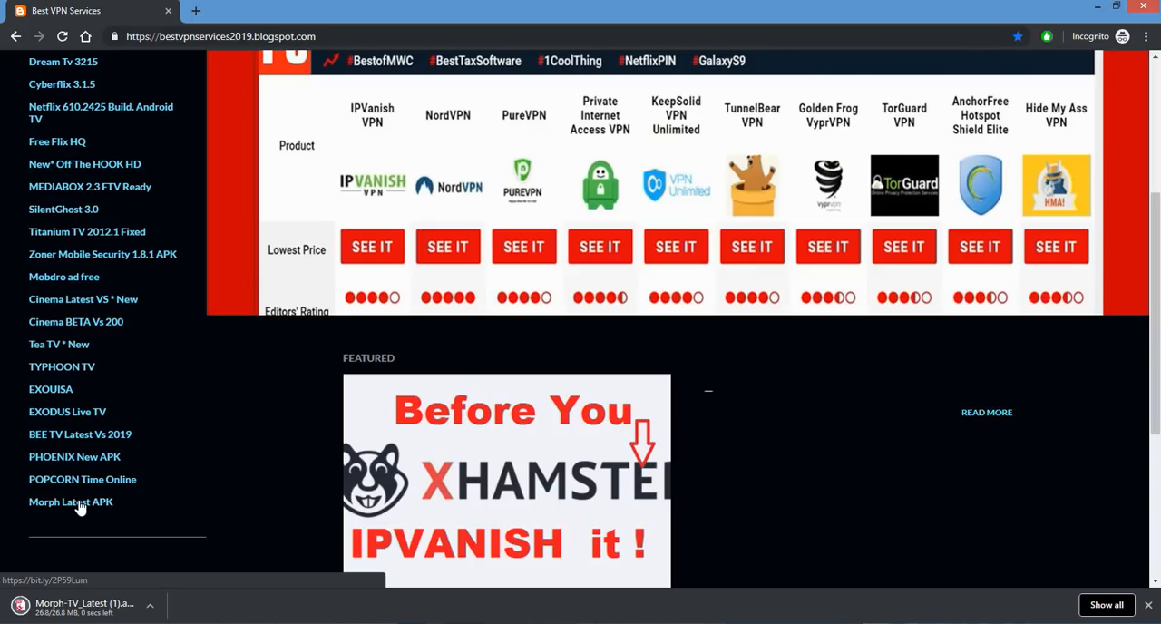
{"action": "mouse_move", "coordinate": [70, 494]}
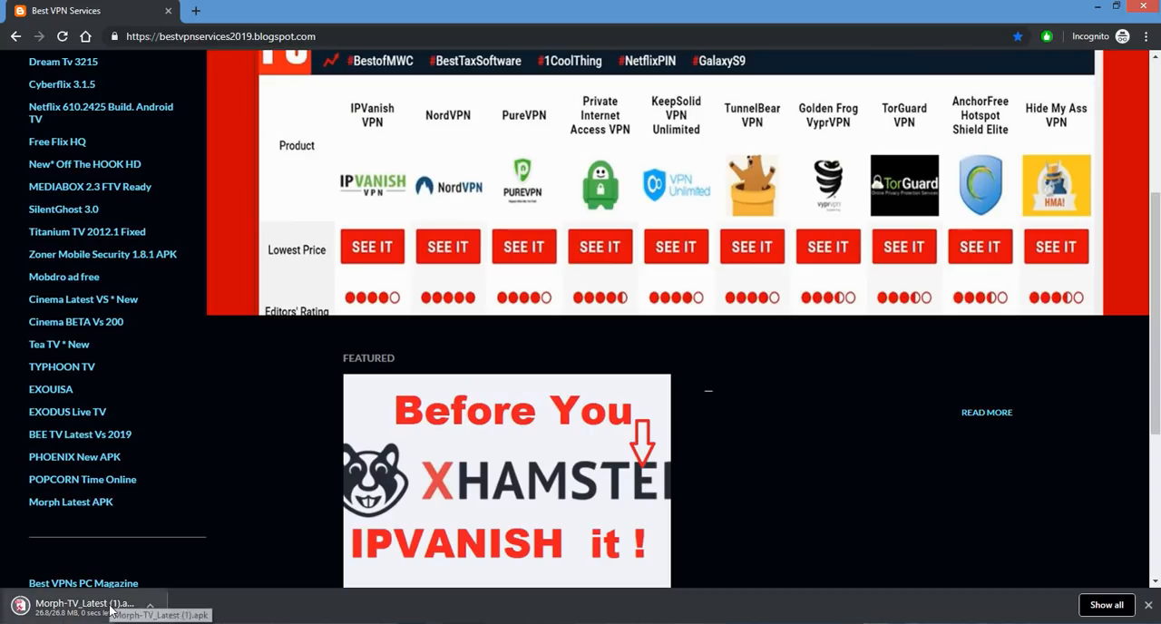
{"action": "mouse_move", "coordinate": [227, 588]}
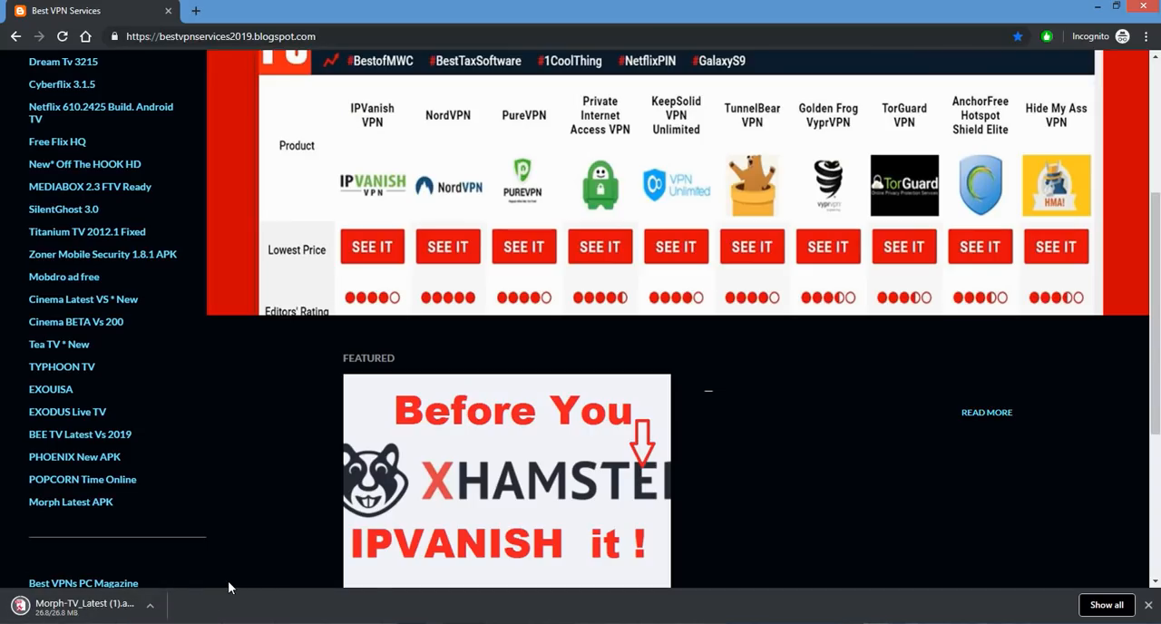
{"action": "mouse_move", "coordinate": [503, 521]}
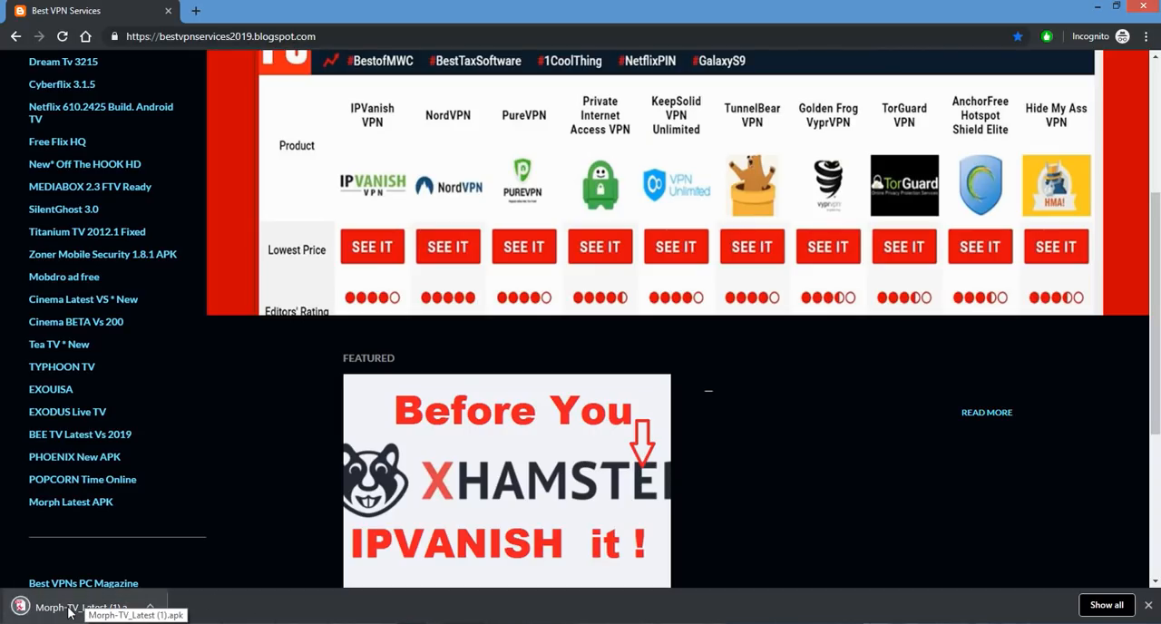
{"action": "mouse_move", "coordinate": [637, 620]}
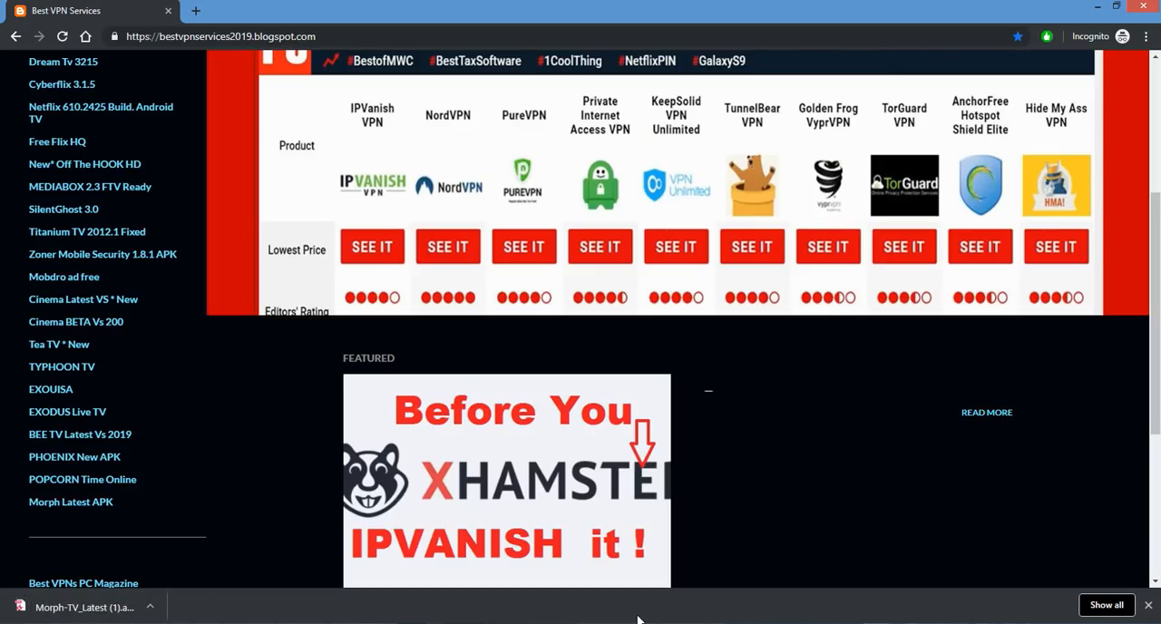
{"action": "mouse_move", "coordinate": [363, 547]}
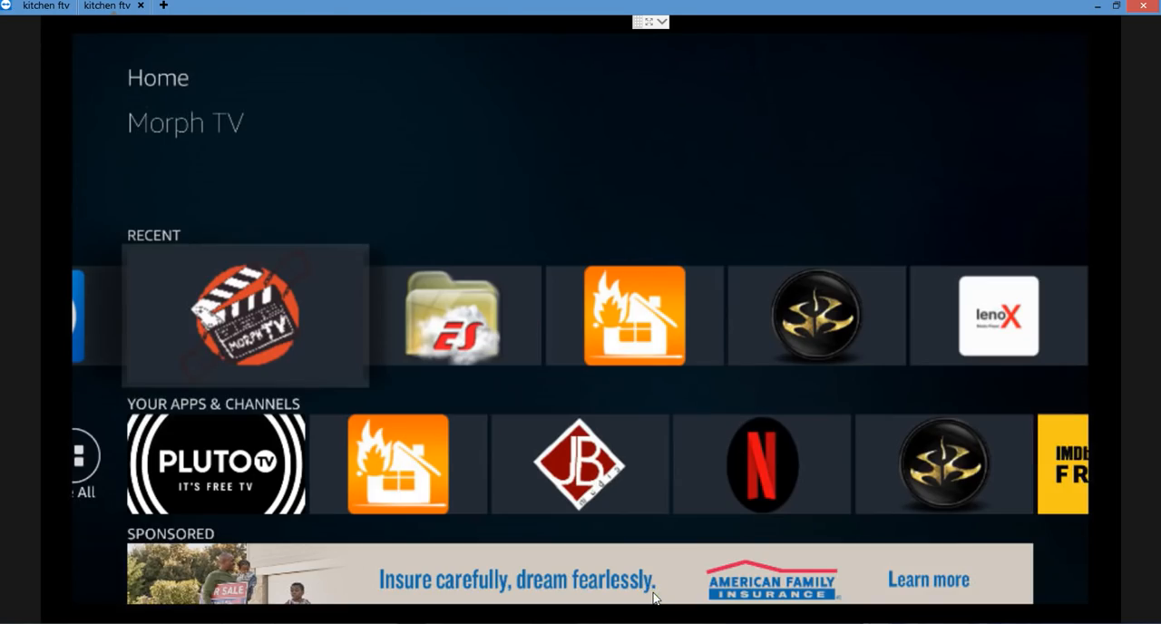
Step: Launch Morph TV 1.76 from the Fire TV Recent apps row
{"action": "left_click", "coordinate": [245, 315]}
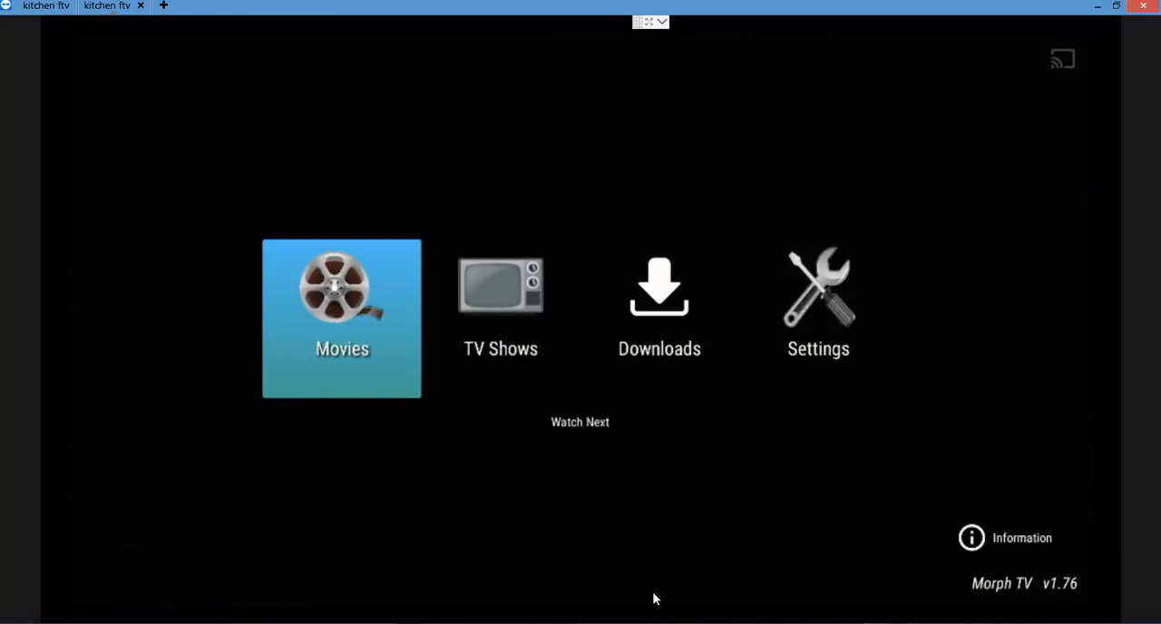
{"action": "mouse_move", "coordinate": [1079, 597]}
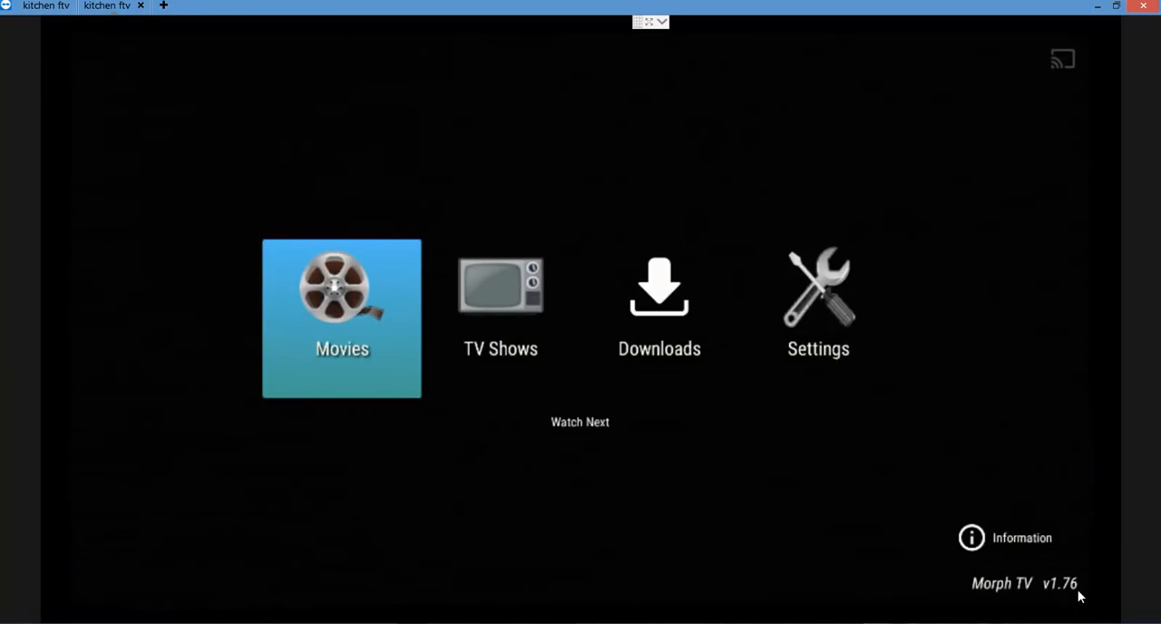
{"action": "mouse_move", "coordinate": [1074, 593]}
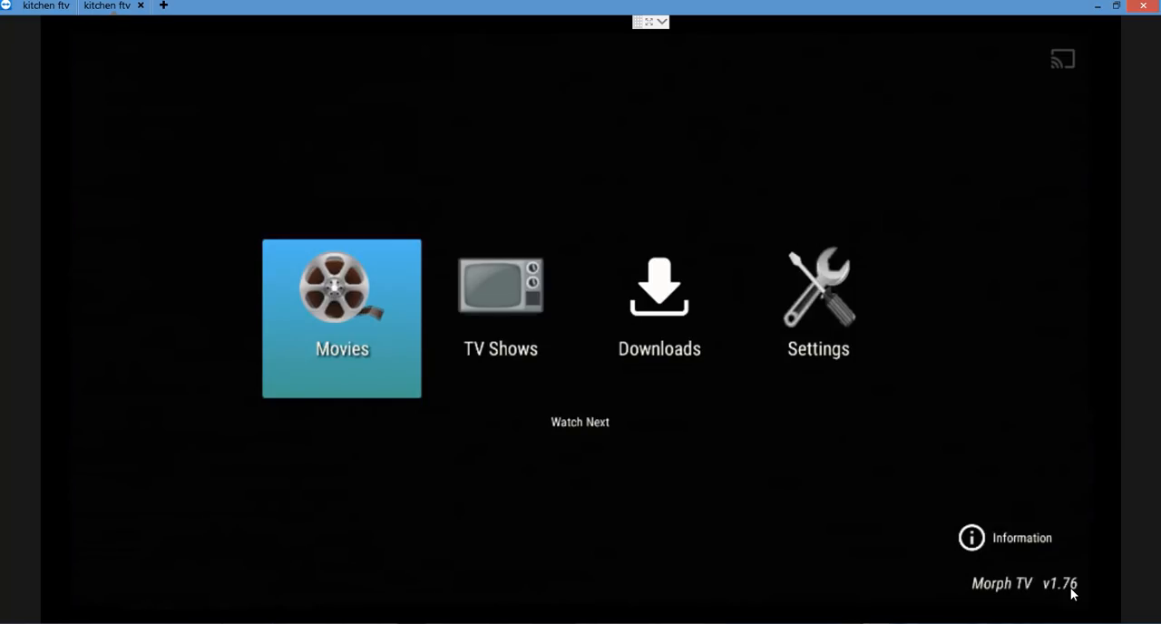
{"action": "mouse_move", "coordinate": [713, 525]}
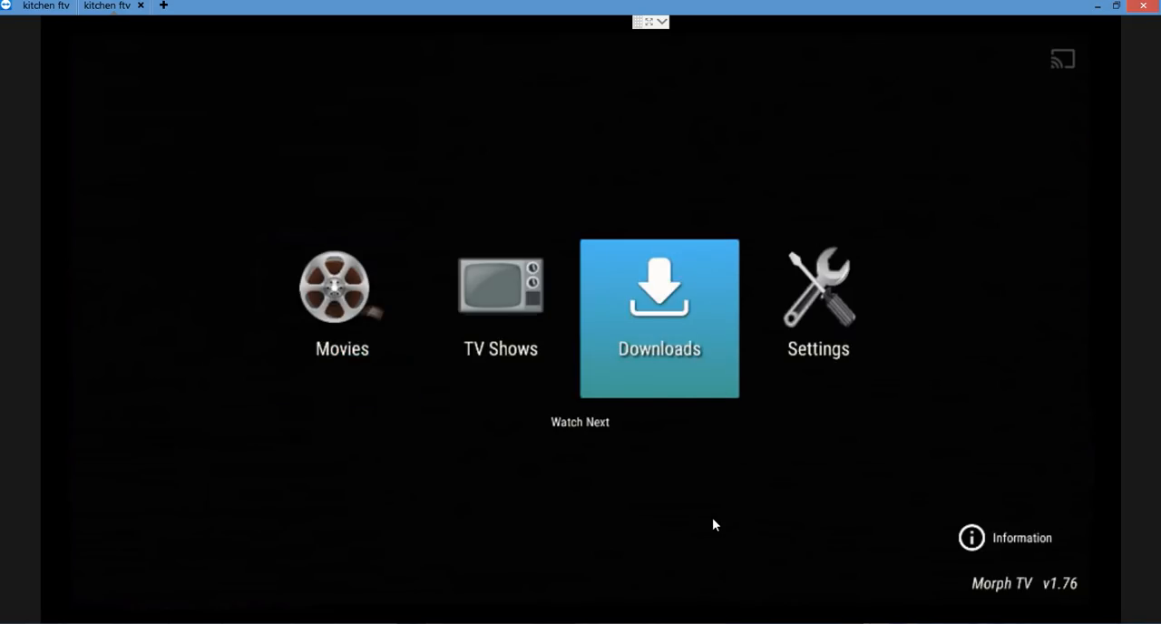
{"action": "left_click", "coordinate": [499, 303]}
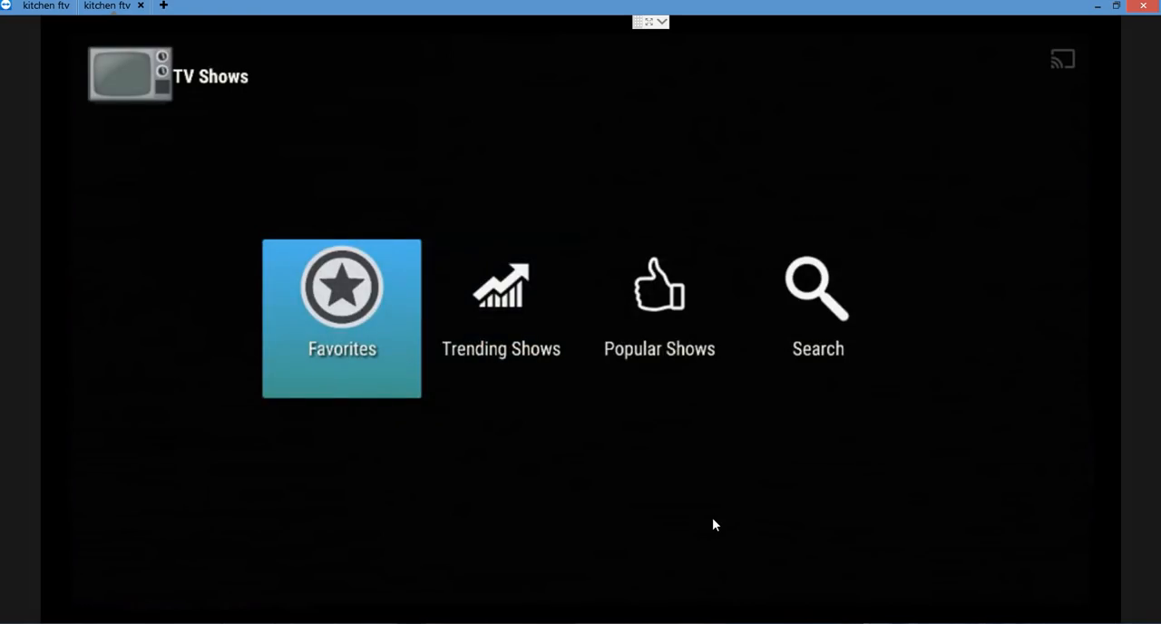
{"action": "left_click", "coordinate": [501, 304]}
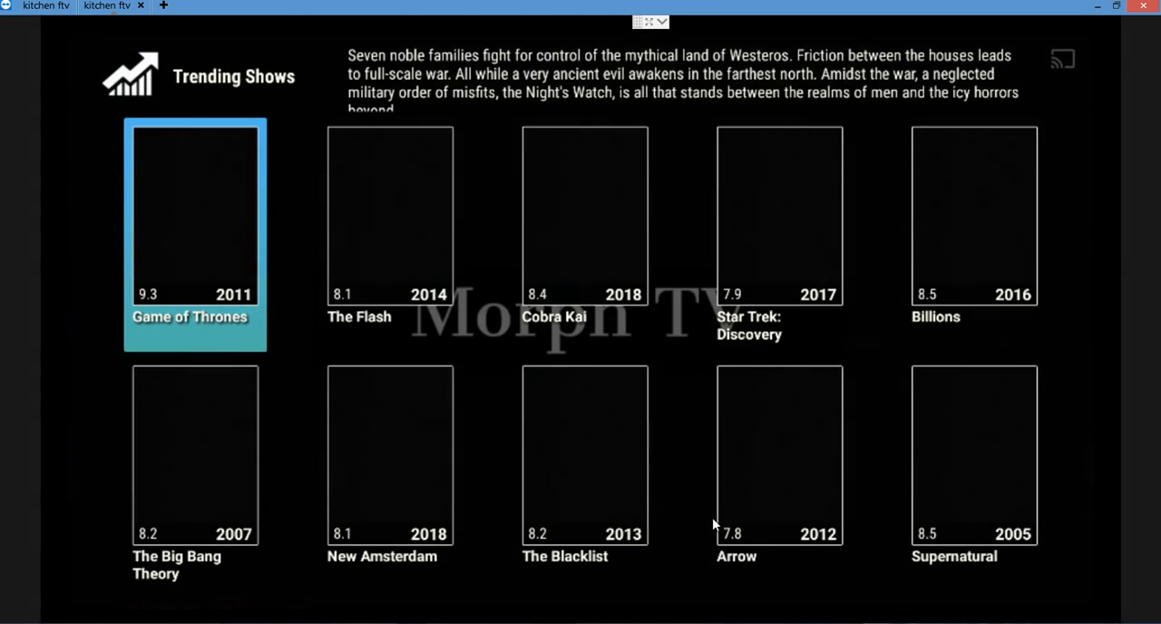
{"action": "left_click", "coordinate": [388, 216]}
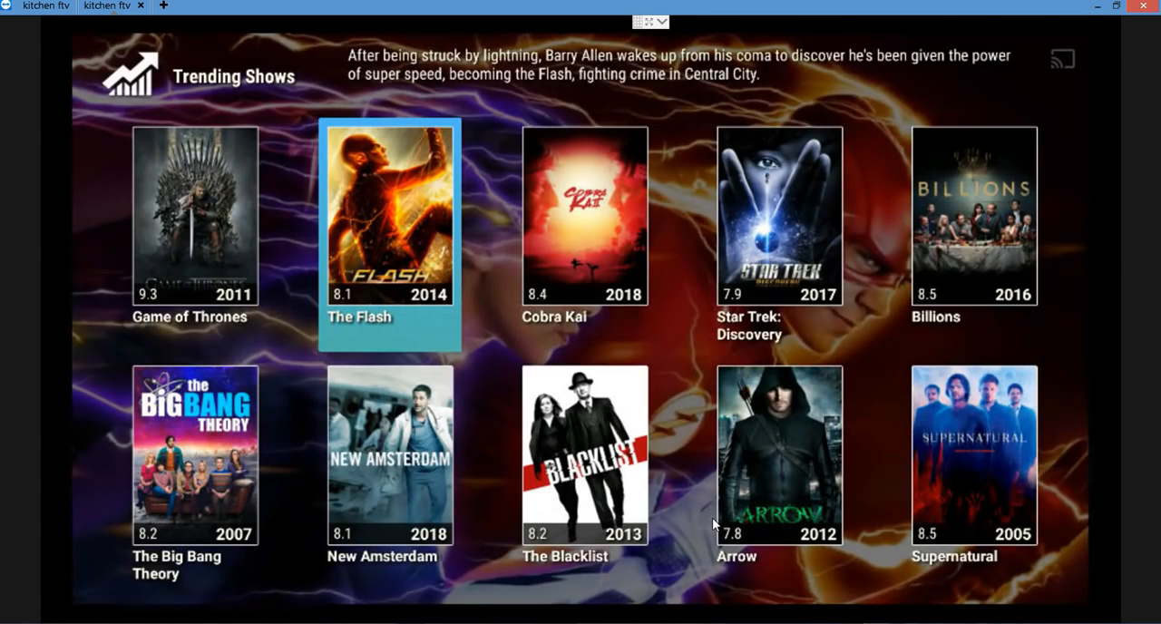
{"action": "left_click", "coordinate": [388, 218]}
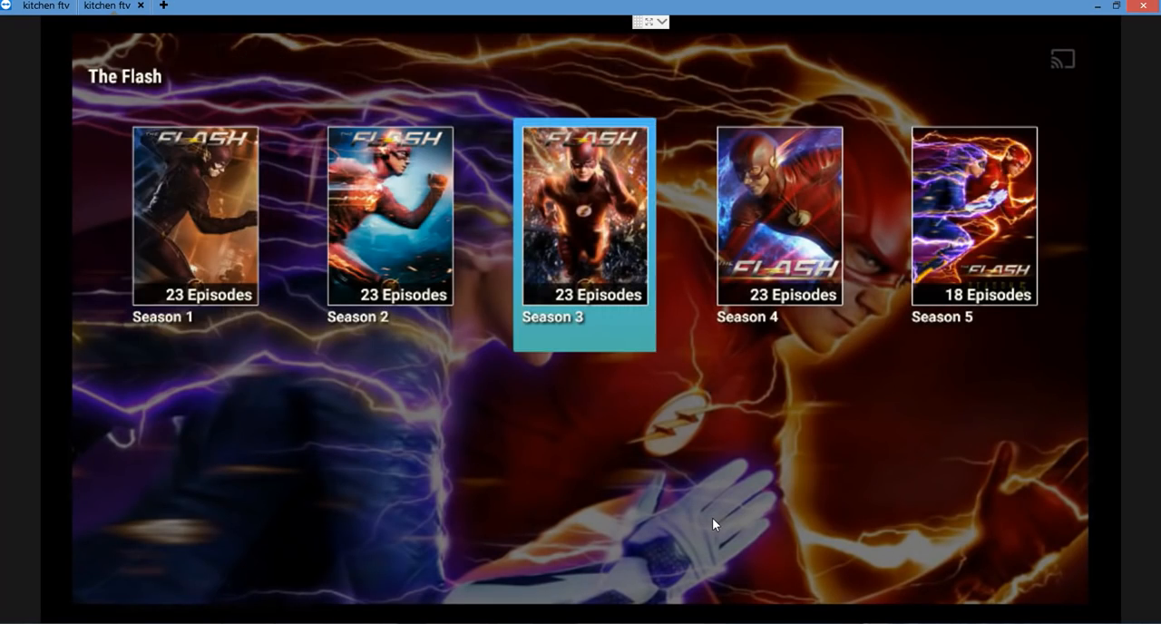
{"action": "left_click", "coordinate": [973, 213]}
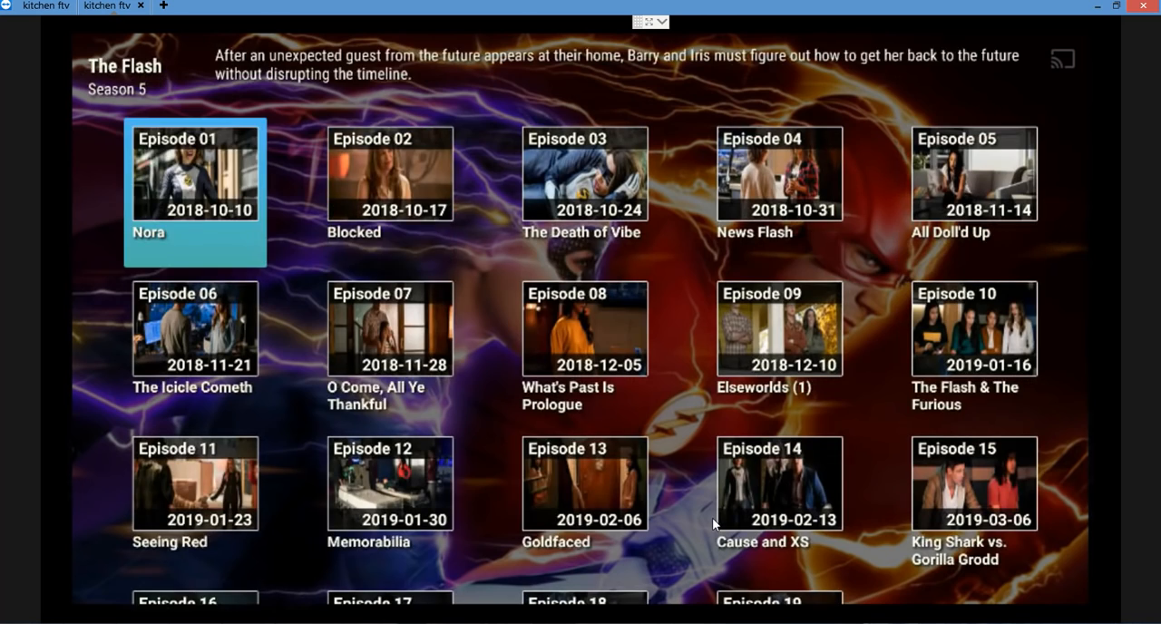
{"action": "left_click", "coordinate": [973, 484]}
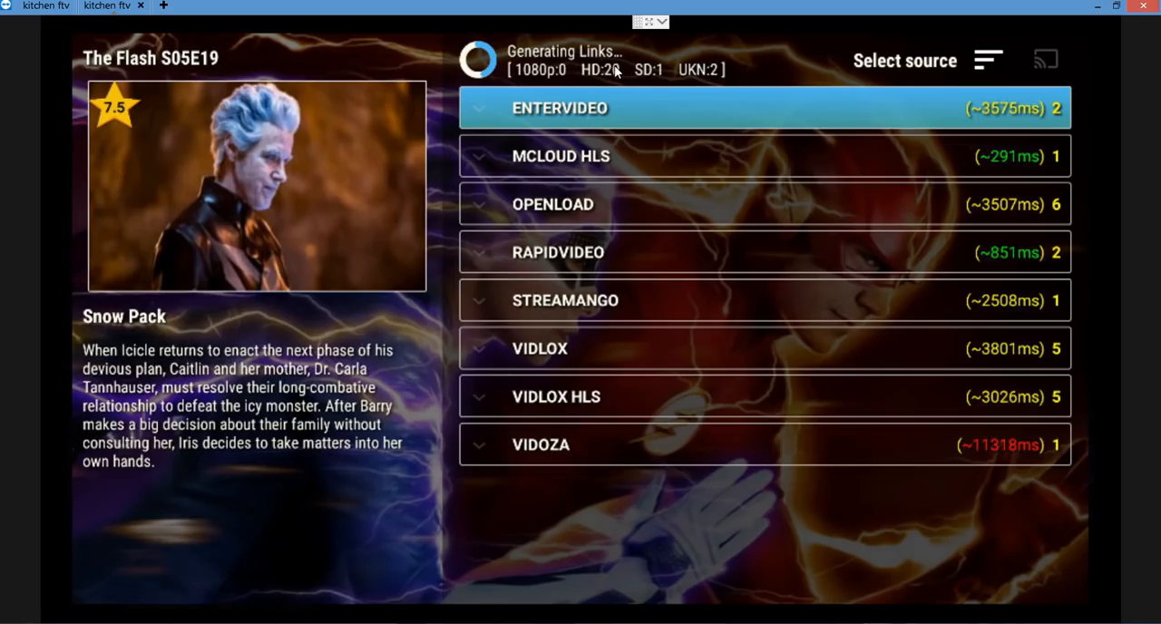
{"action": "mouse_move", "coordinate": [632, 109]}
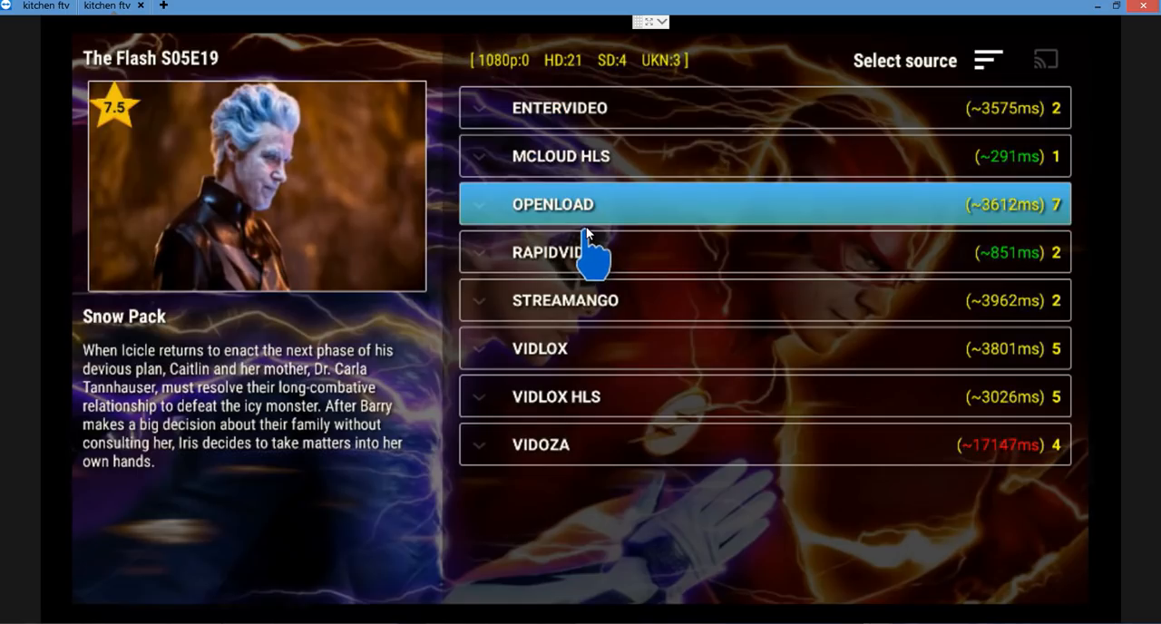
{"action": "left_click", "coordinate": [763, 203]}
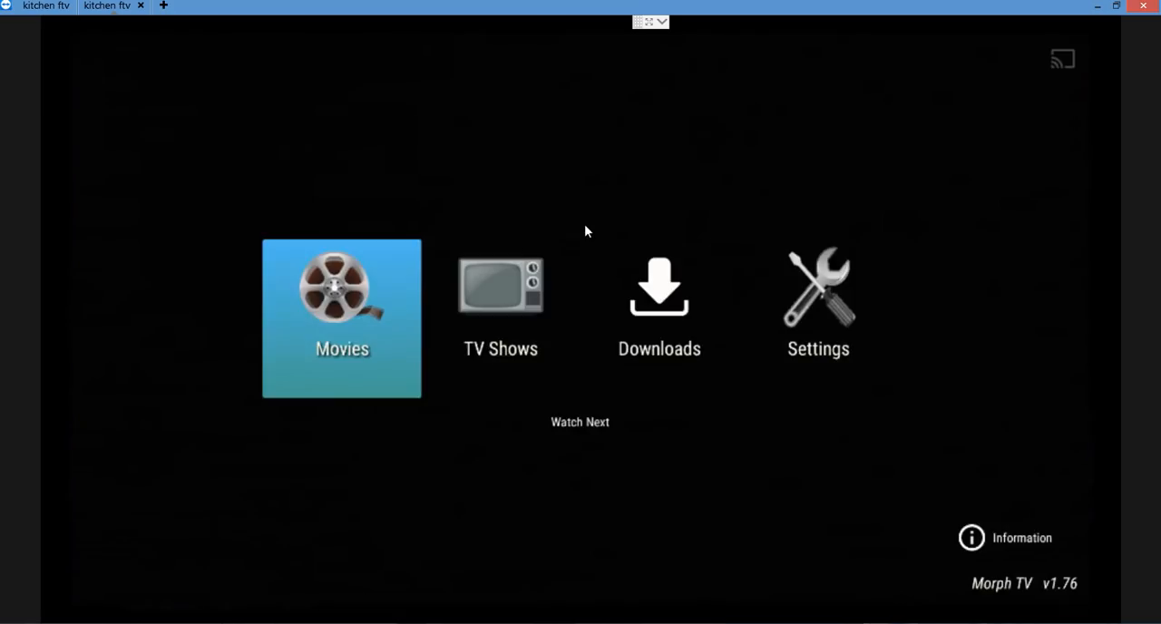
{"action": "left_click", "coordinate": [341, 318]}
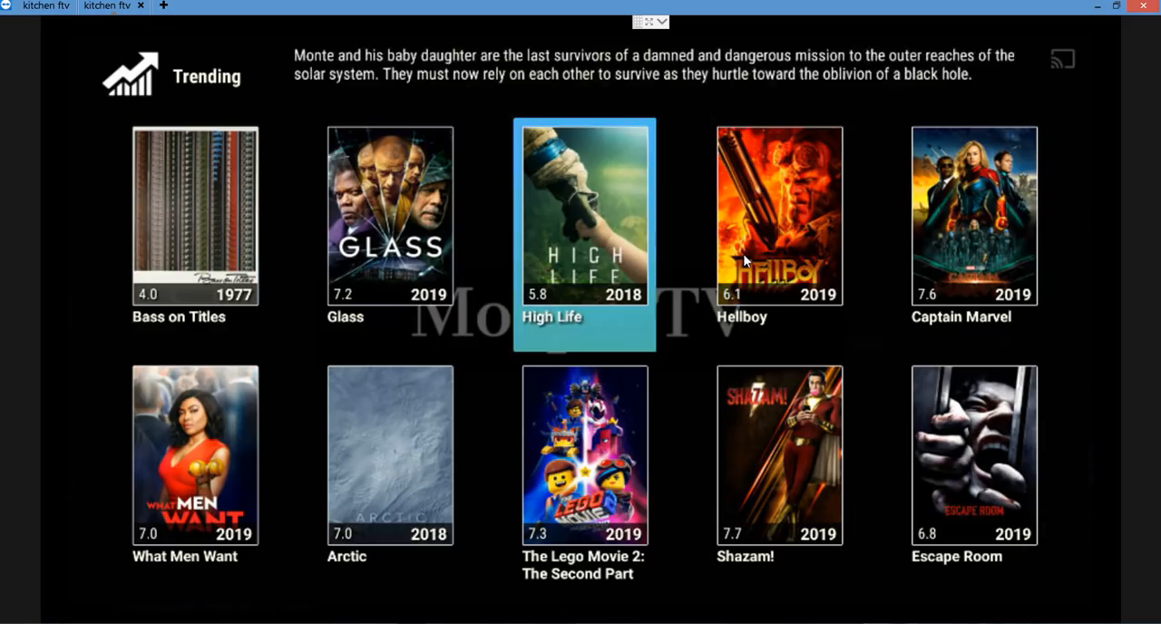
{"action": "left_click", "coordinate": [778, 216]}
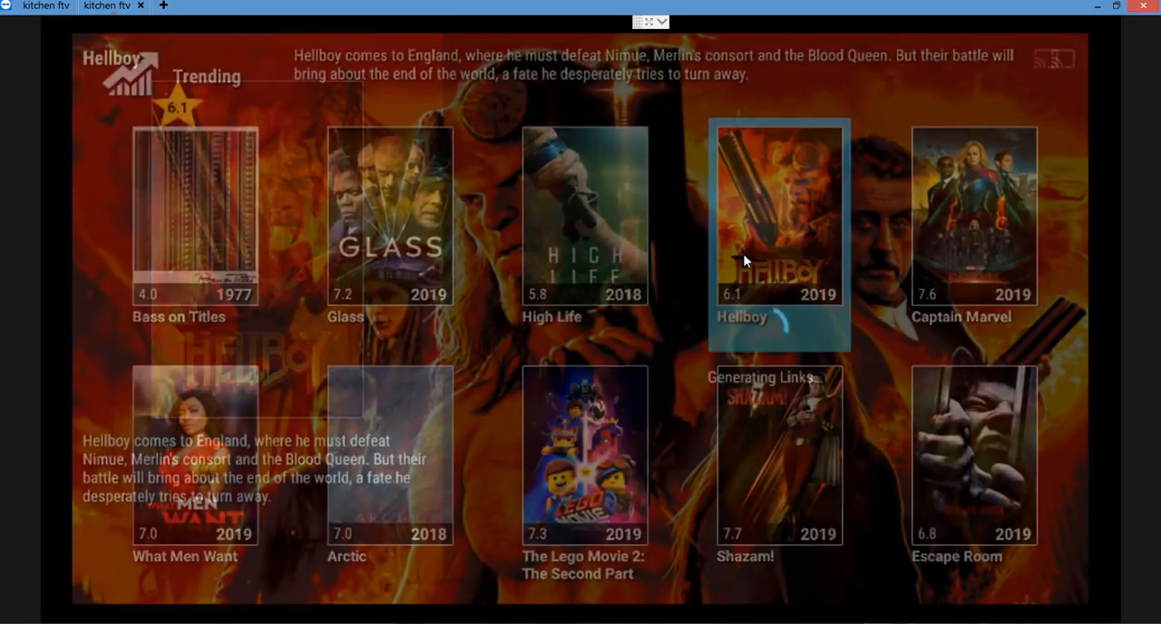
{"action": "left_click", "coordinate": [778, 215]}
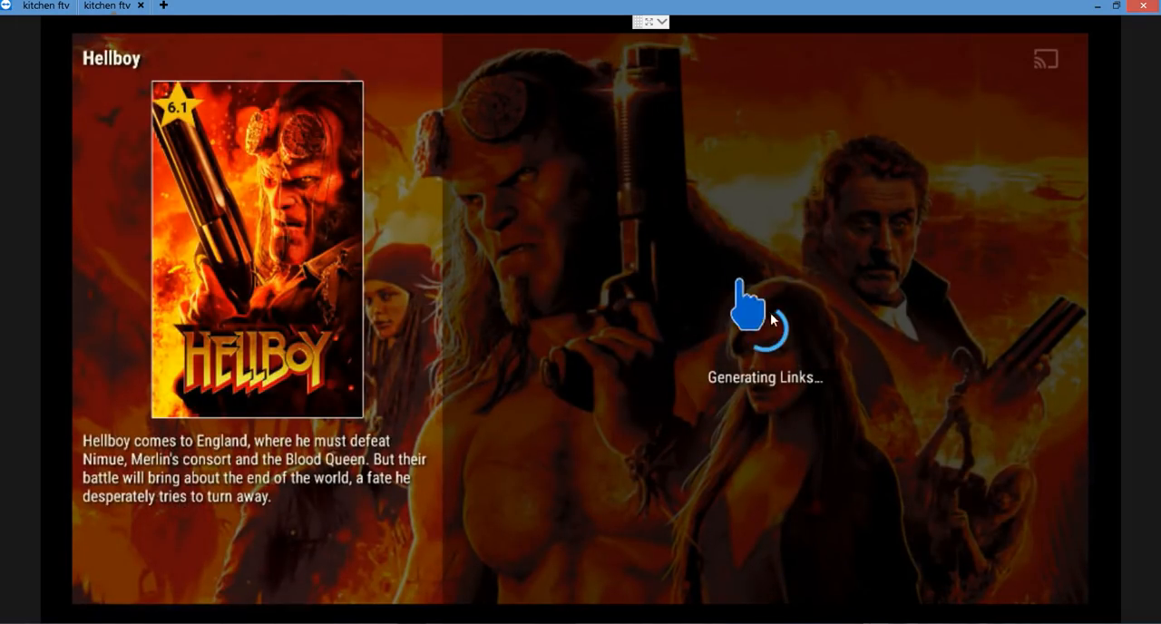
{"action": "mouse_move", "coordinate": [779, 462]}
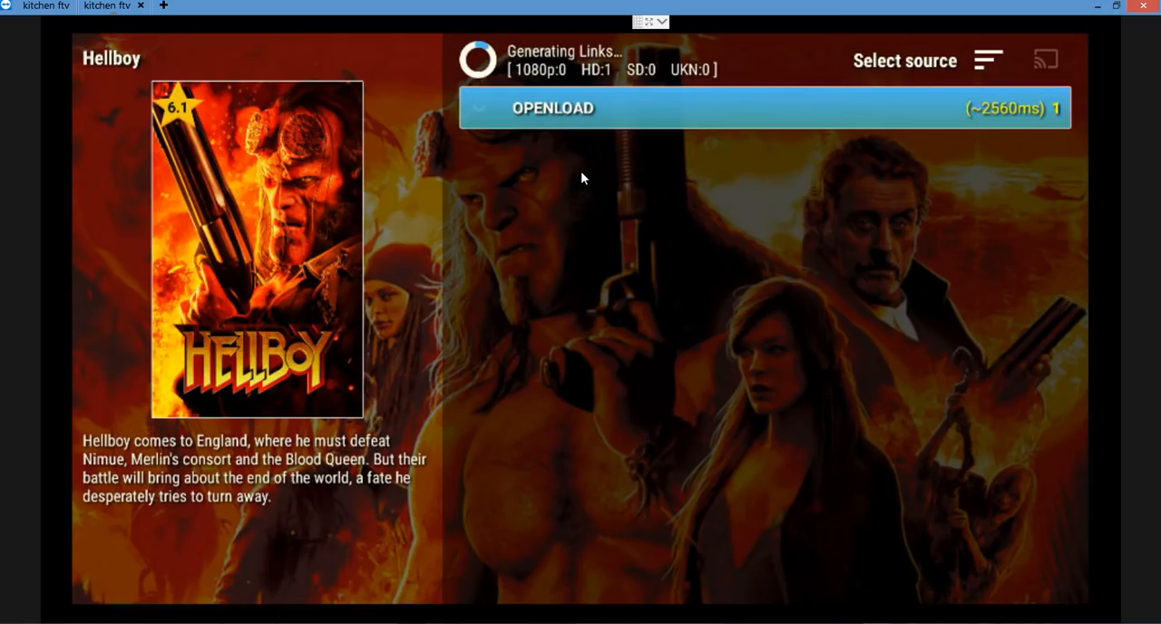
{"action": "mouse_move", "coordinate": [562, 125]}
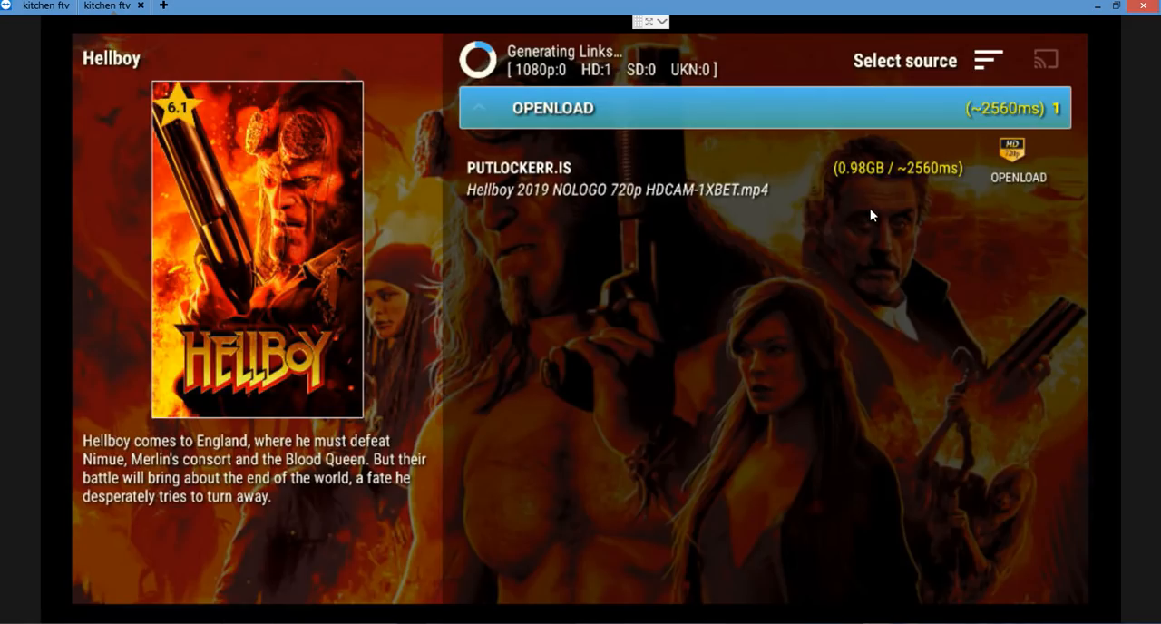
{"action": "mouse_move", "coordinate": [505, 193]}
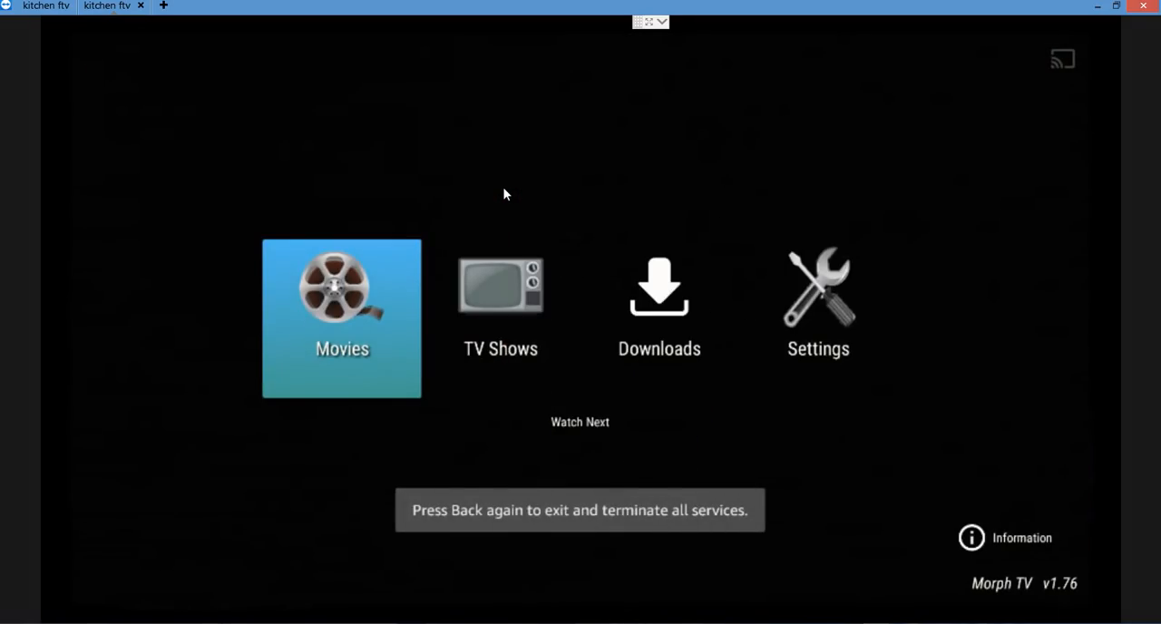
Step: Open Settings from the Morph TV main menu
{"action": "left_click", "coordinate": [817, 318]}
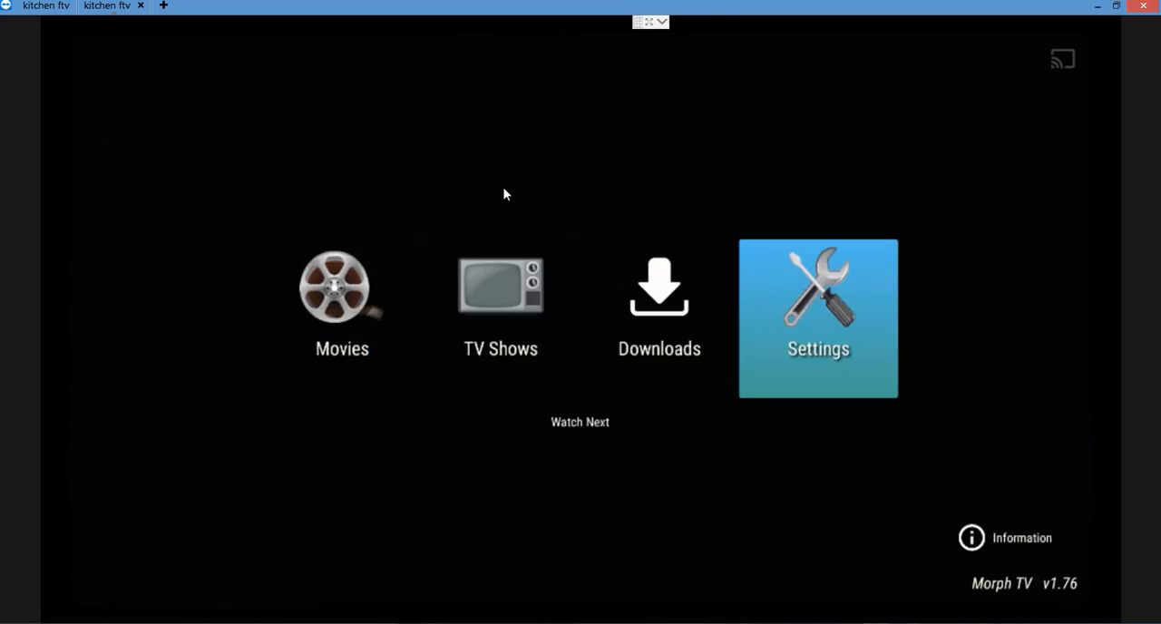
{"action": "left_click", "coordinate": [817, 317]}
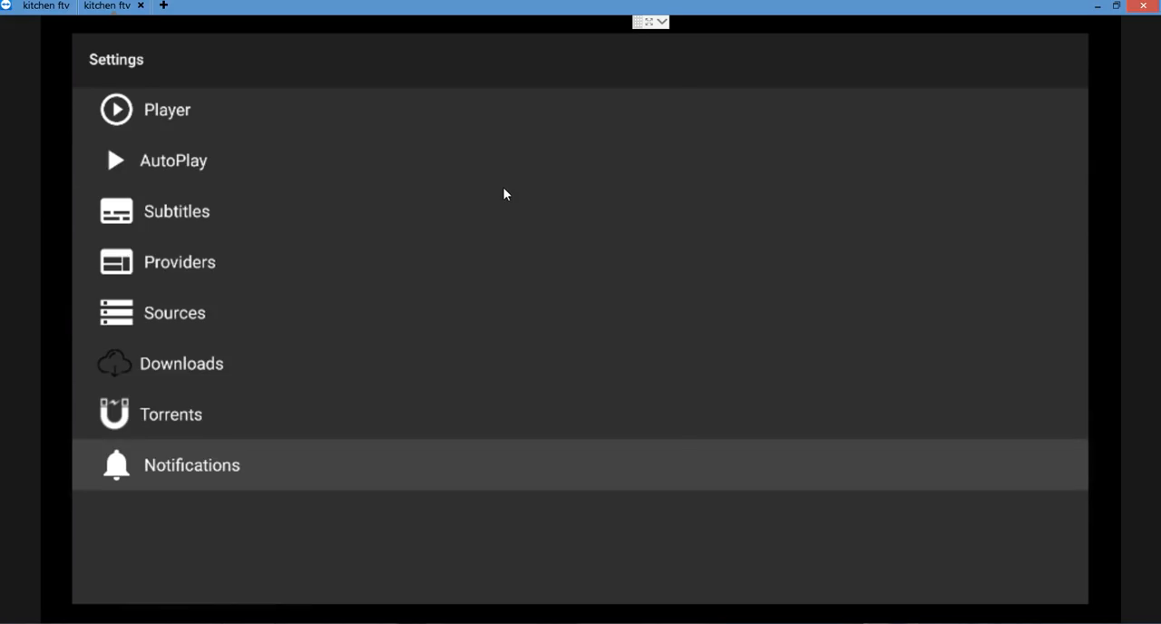
{"action": "left_click", "coordinate": [192, 465]}
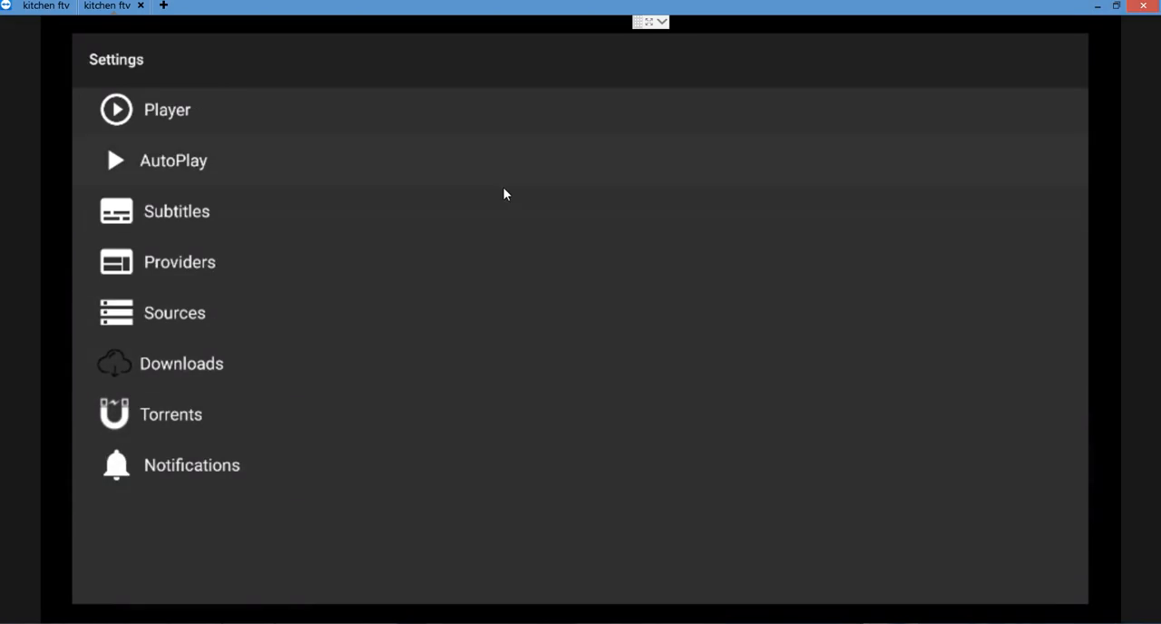
Step: Open Providers and scroll through the enabled stream provider toggles
{"action": "left_click", "coordinate": [179, 261]}
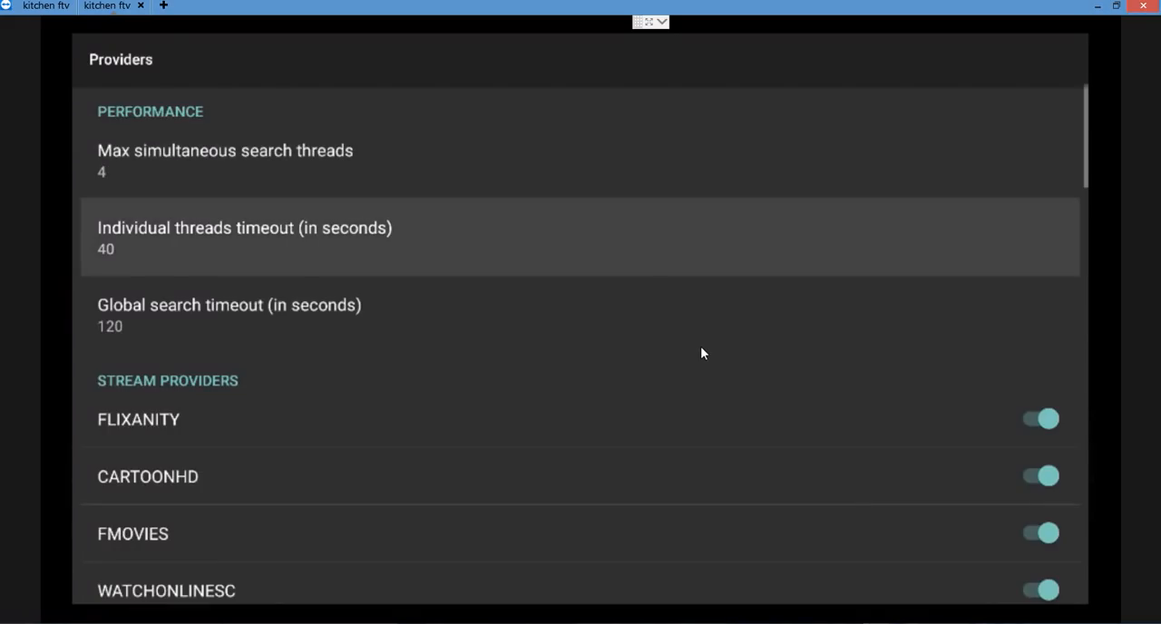
{"action": "scroll", "scroll_direction": "down", "scroll_amount": 3}
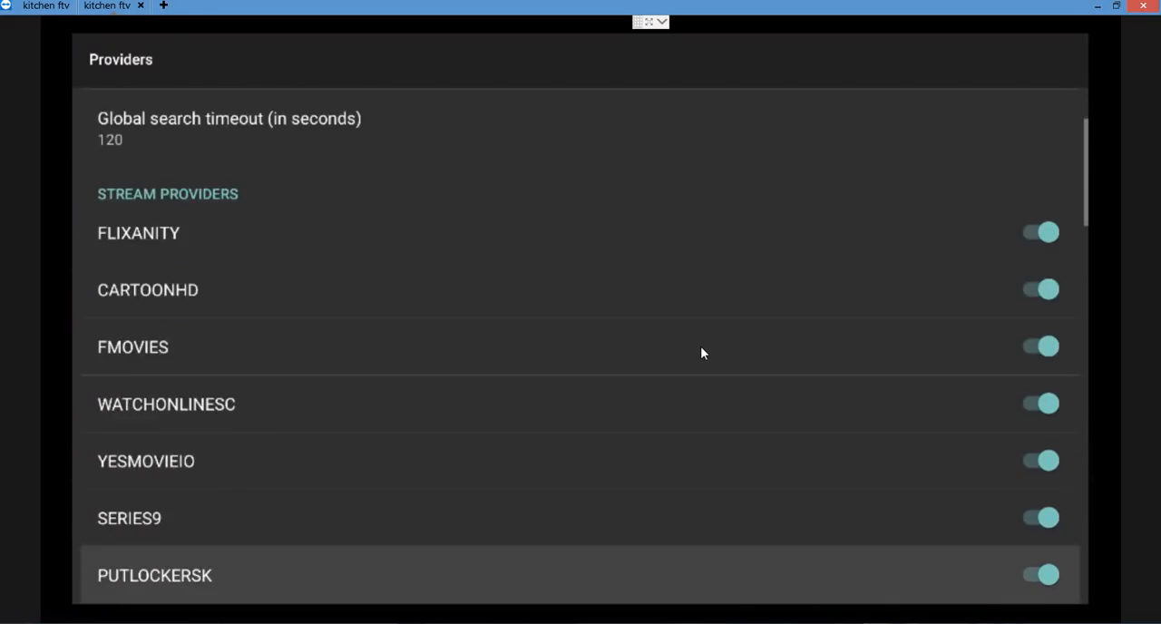
{"action": "scroll", "scroll_direction": "down", "scroll_amount": 3}
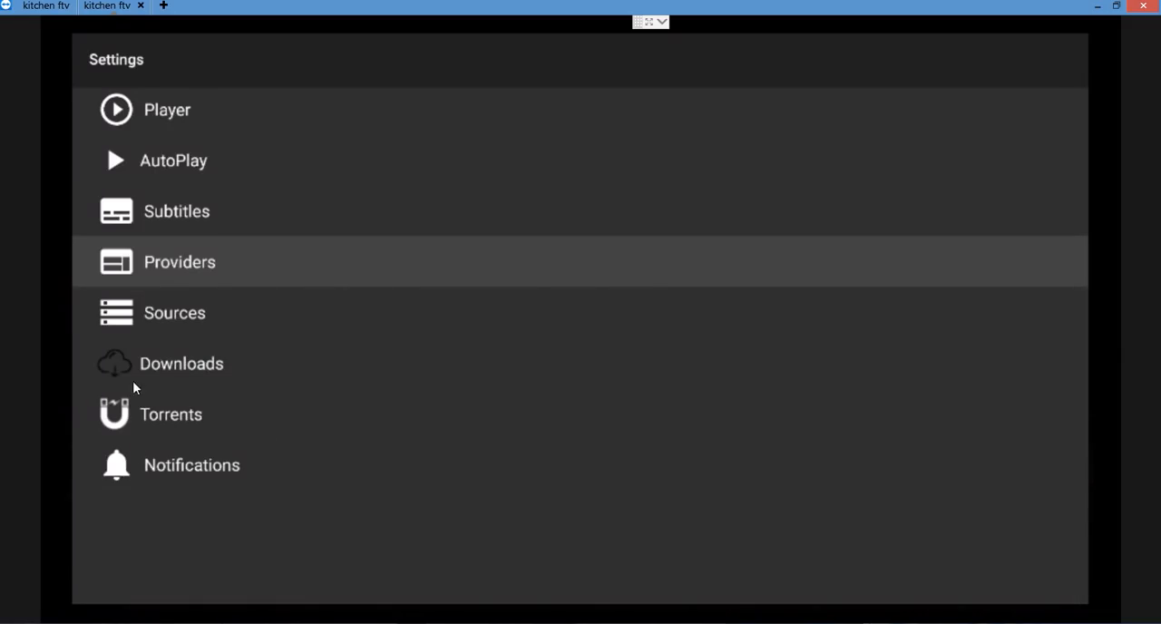
{"action": "mouse_move", "coordinate": [177, 453]}
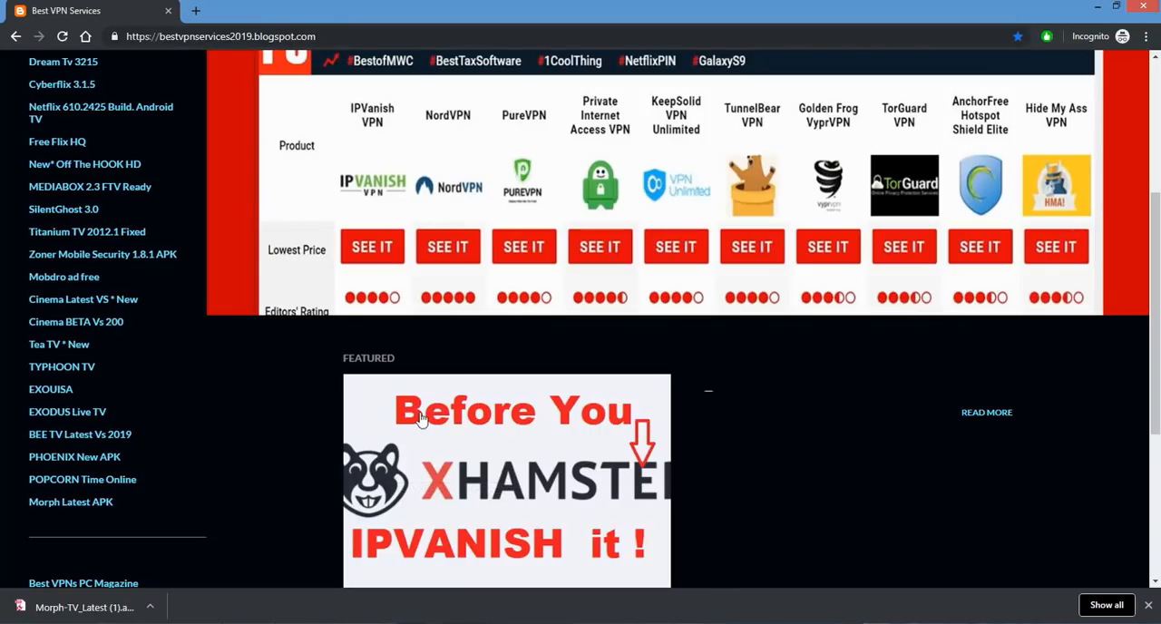
{"action": "mouse_move", "coordinate": [248, 138]}
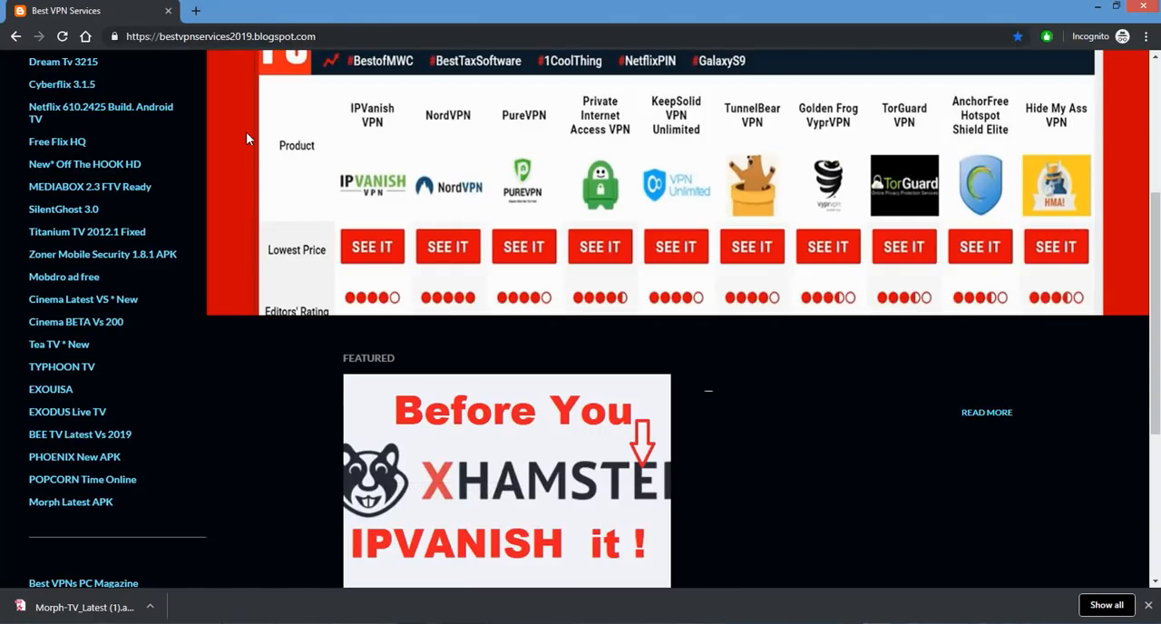
Step: Return to the previous Best VPN Services blog page with Chrome's Back arrow
{"action": "left_click", "coordinate": [16, 36]}
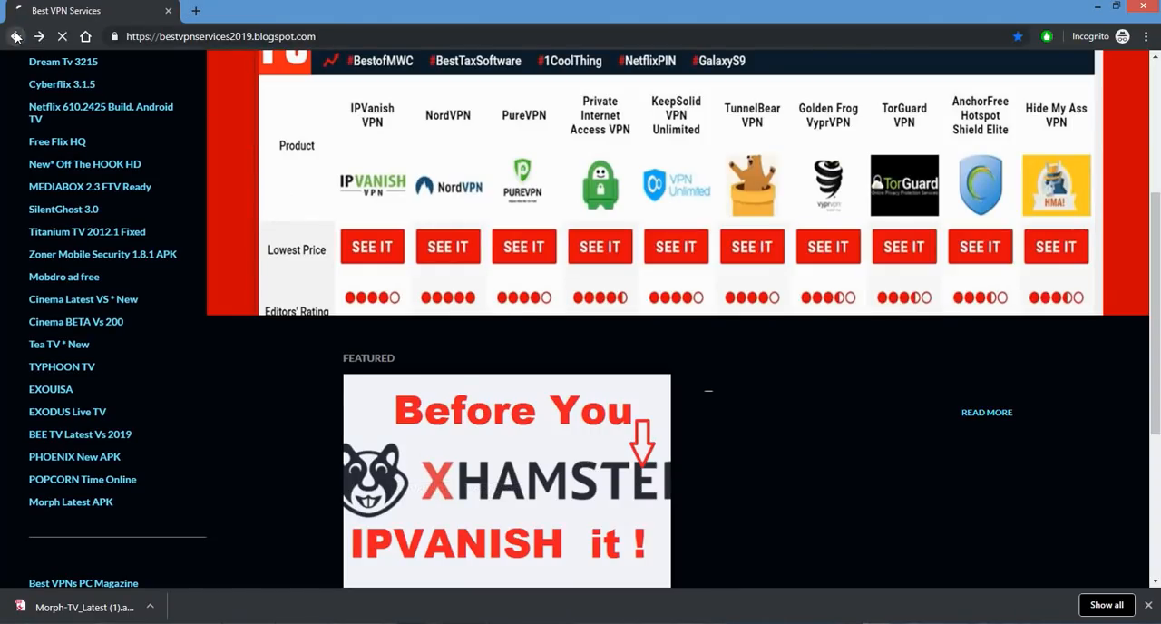